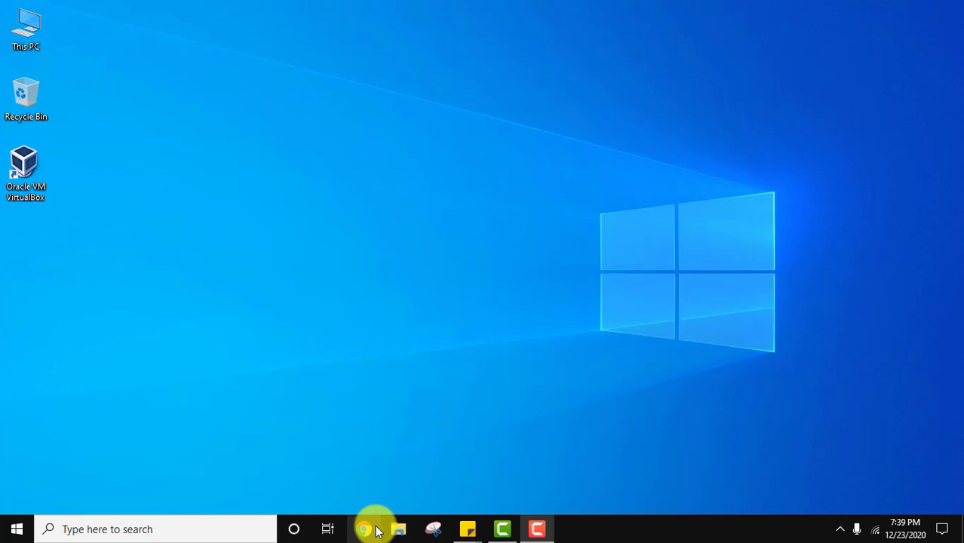
Launch Chrome from the taskbar and open its three-dot main menu.
left_click(363, 529)
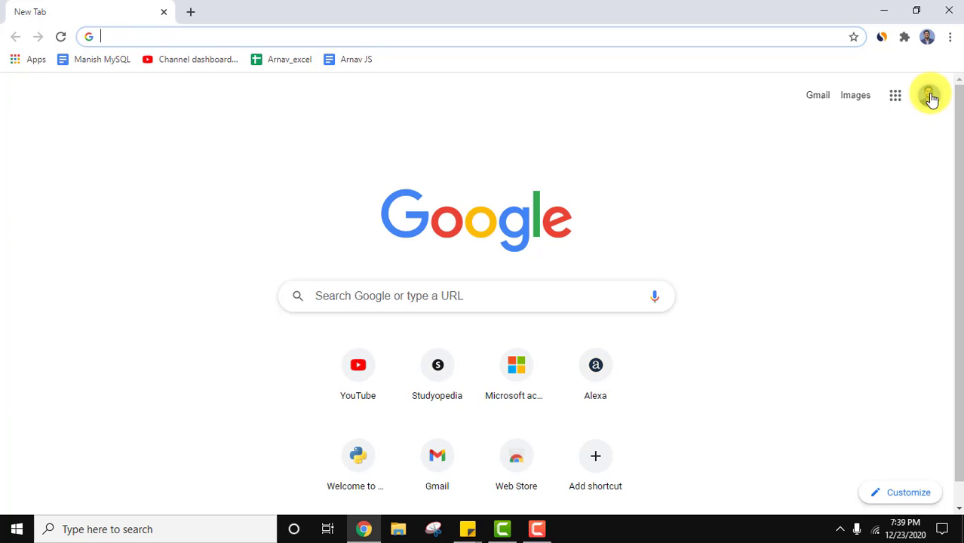
left_click(950, 36)
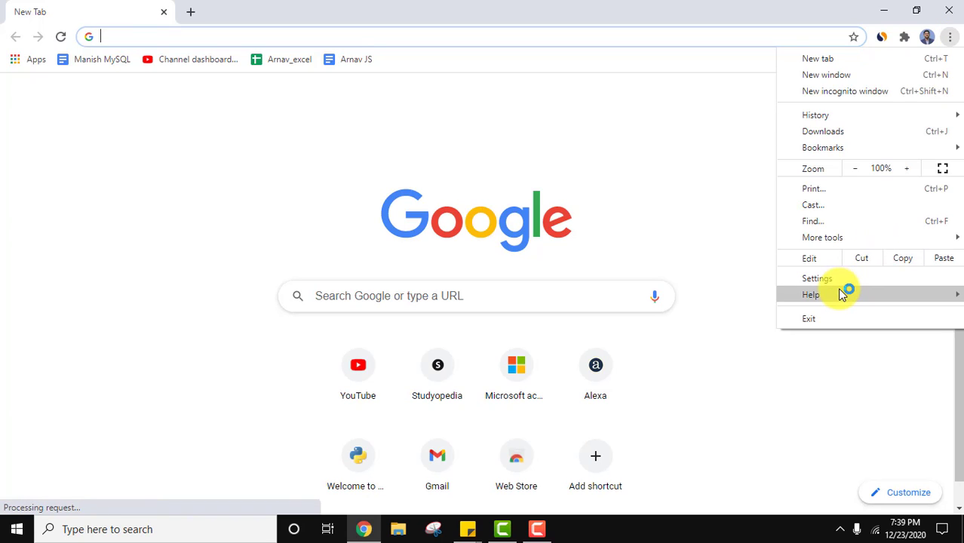
Open Settings, reveal Advanced settings and expand the Language section.
left_click(817, 278)
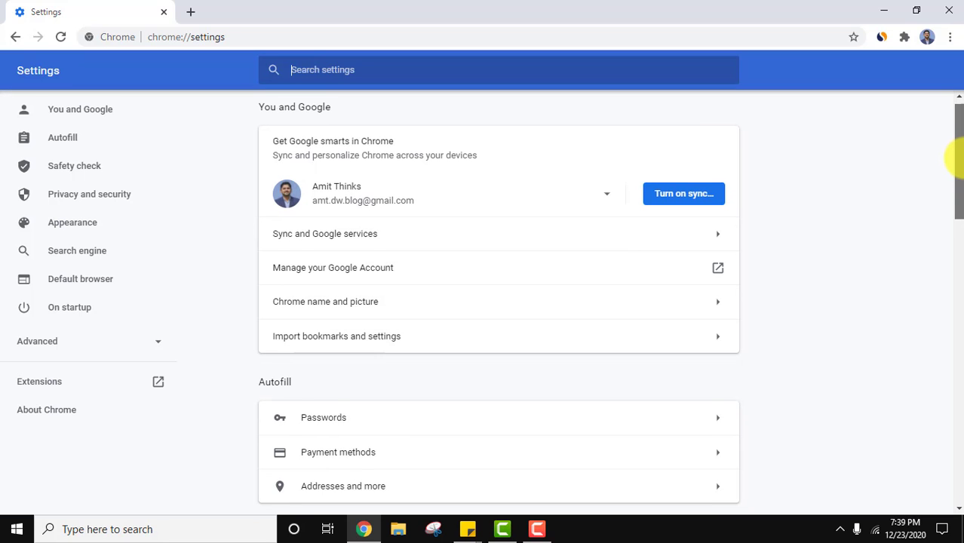
scroll("down", 3)
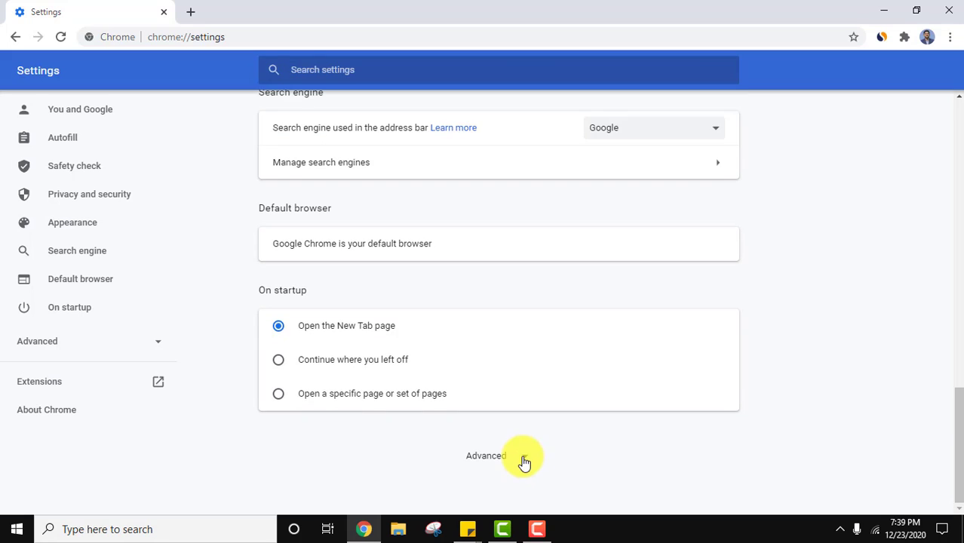
left_click(486, 455)
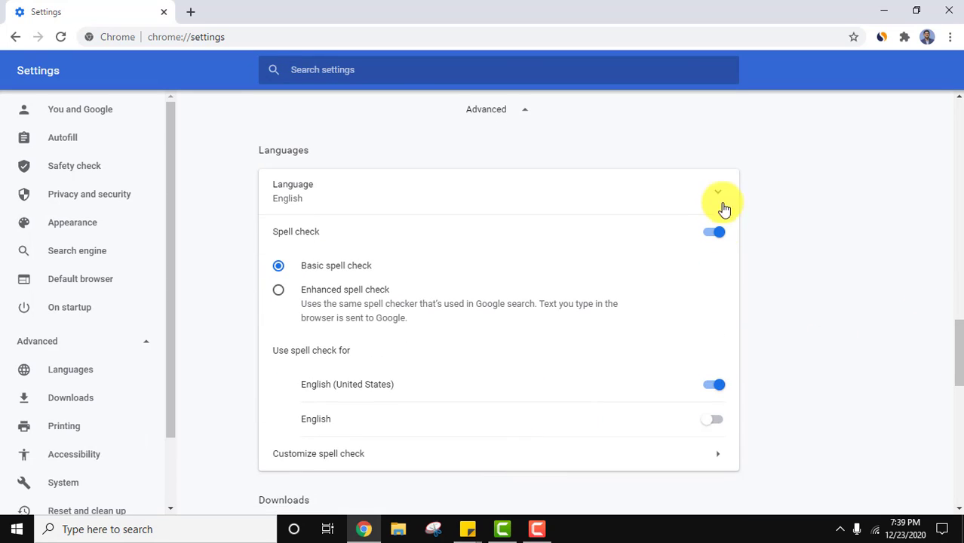
mouse_move(715, 197)
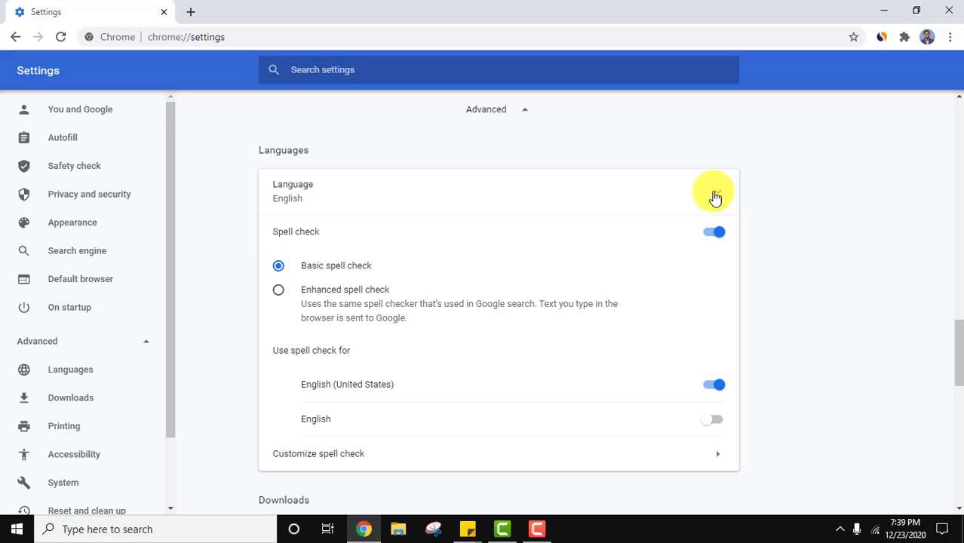
left_click(713, 191)
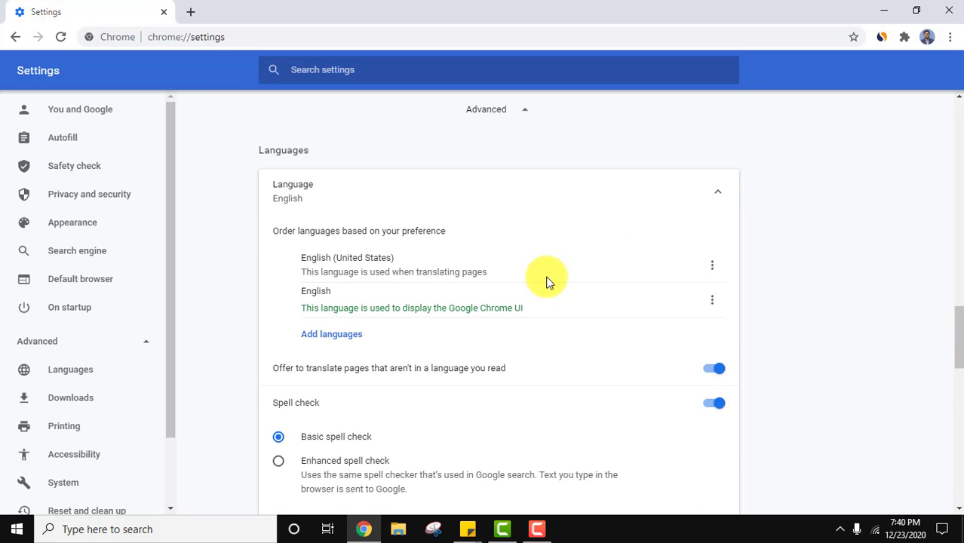
mouse_move(425, 325)
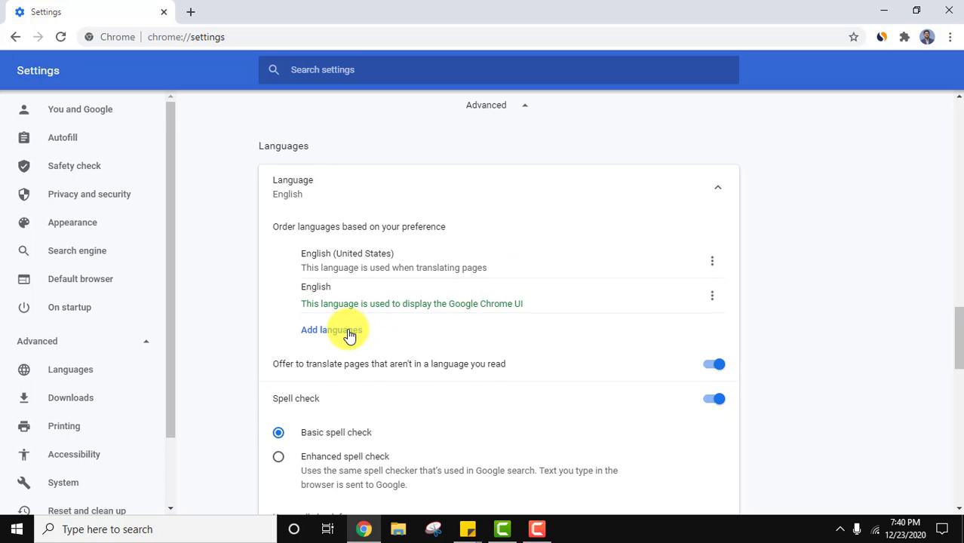
Search the Add languages dialog and add Hindi to the preferred languages.
left_click(332, 330)
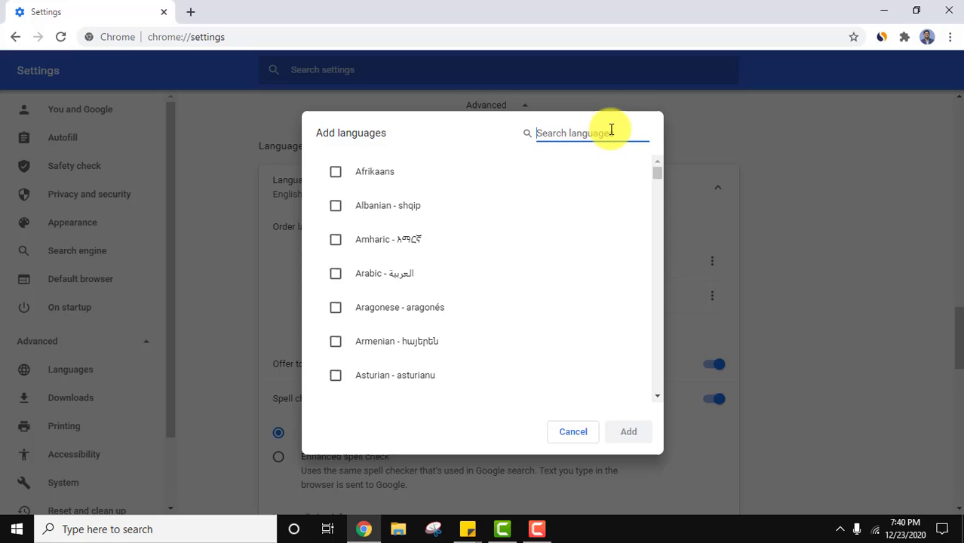
type("hindi")
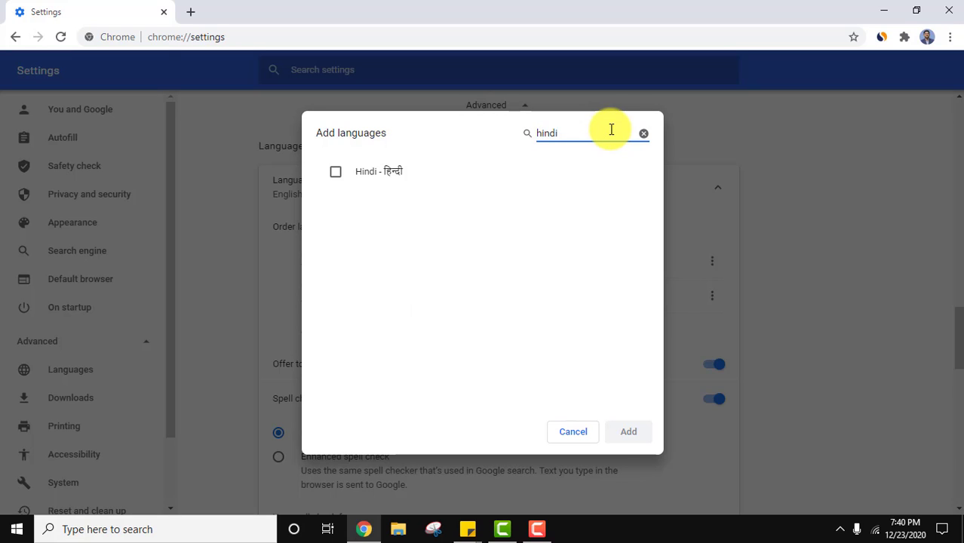
type("chi")
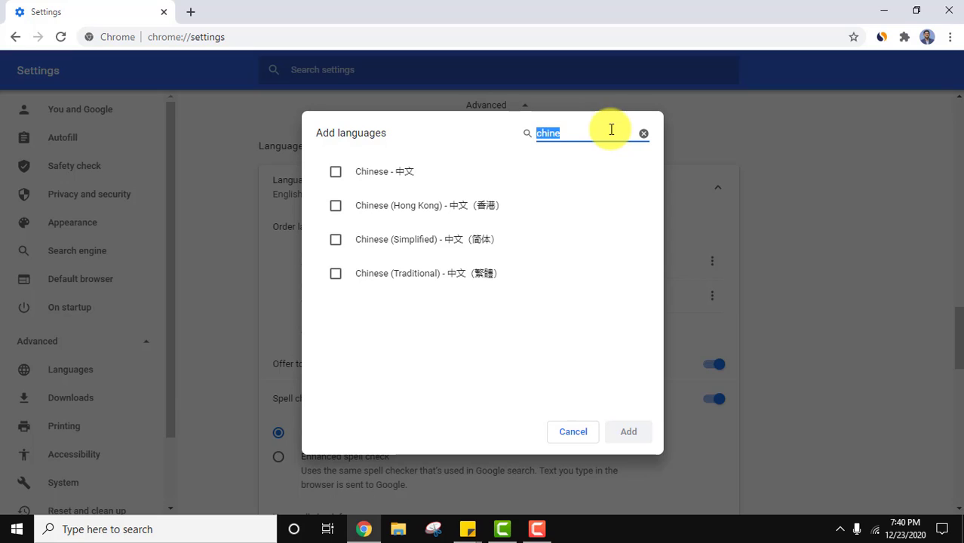
type("fren")
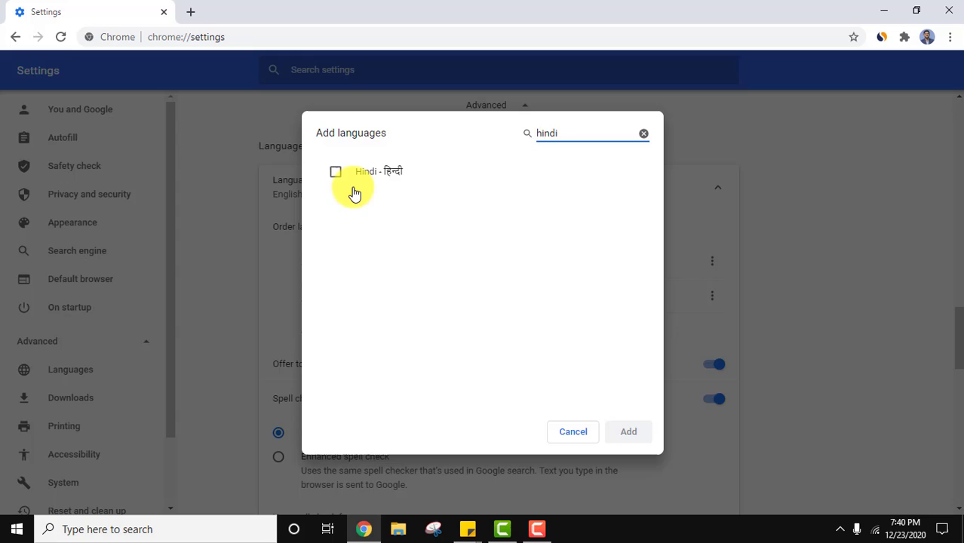
left_click(335, 172)
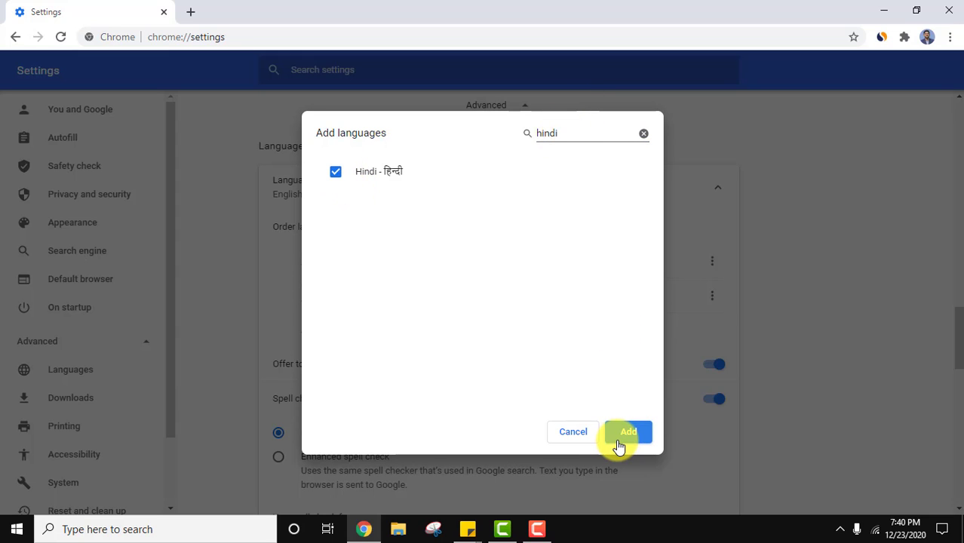
left_click(628, 431)
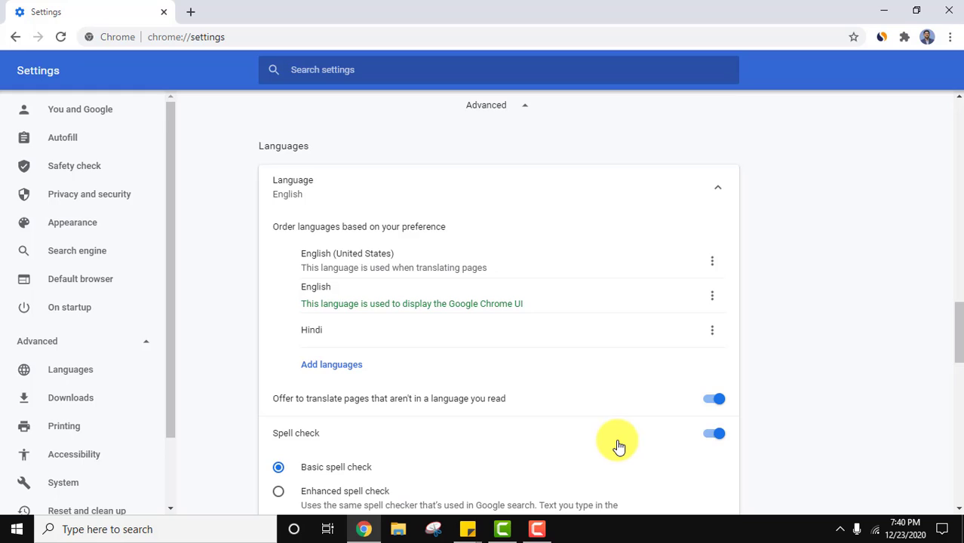
mouse_move(719, 370)
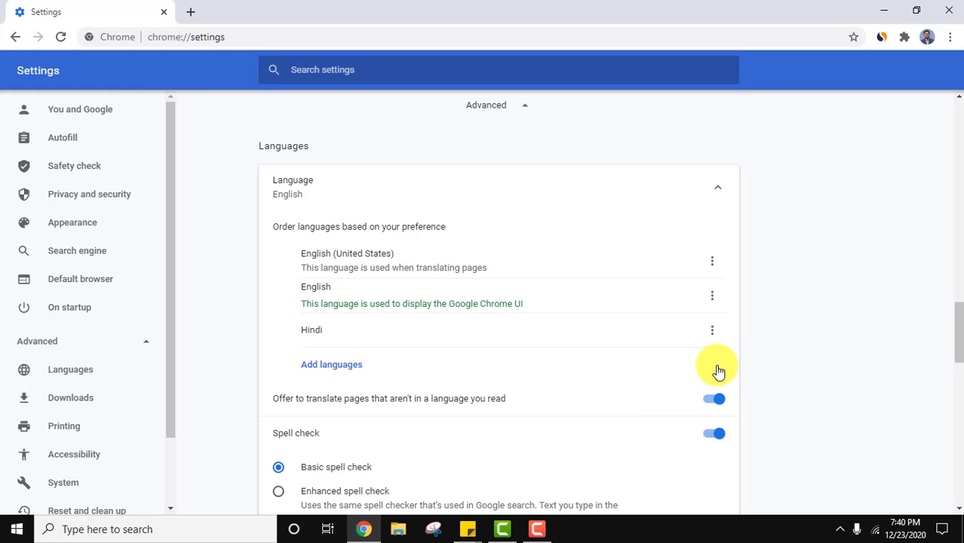
mouse_move(597, 363)
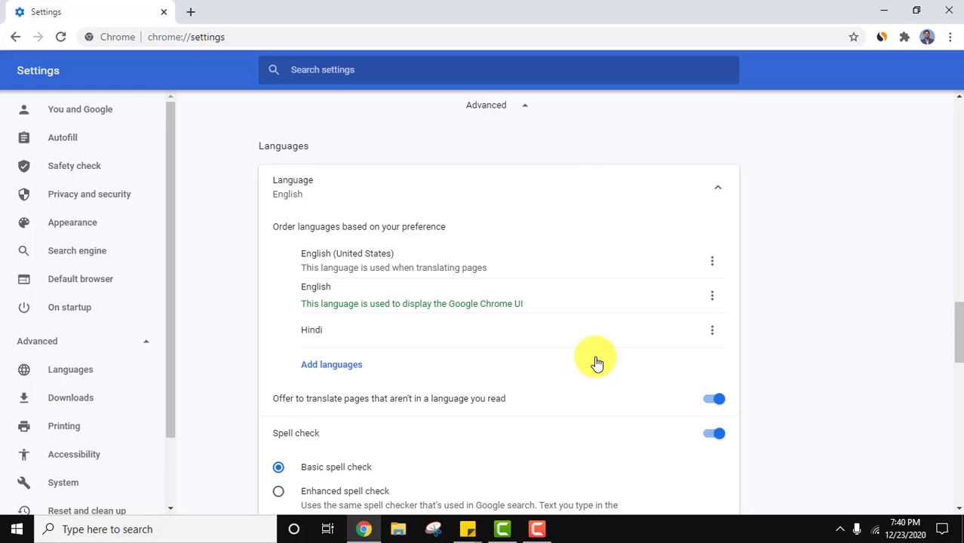
Open Hindi's options menu, then reopen the full Add languages list.
left_click(711, 329)
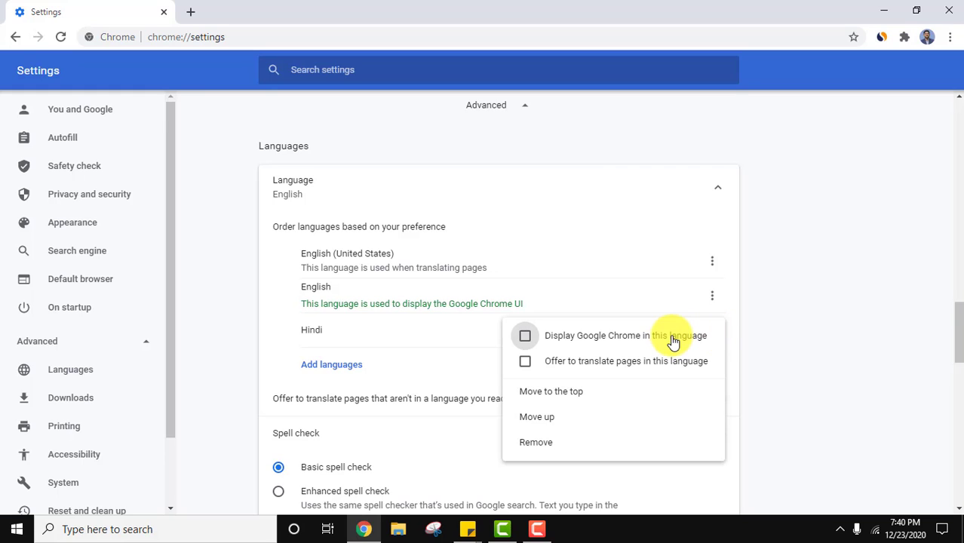
mouse_move(654, 347)
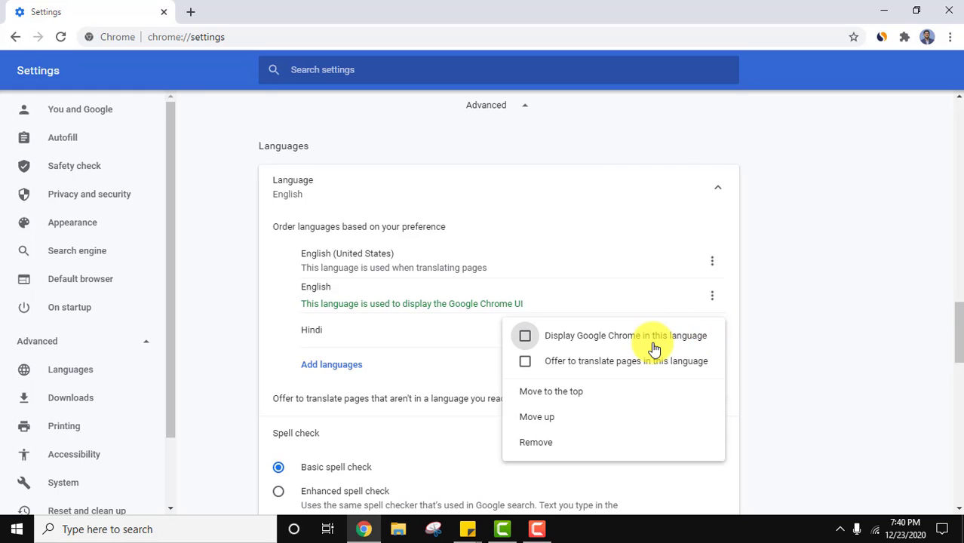
left_click(331, 365)
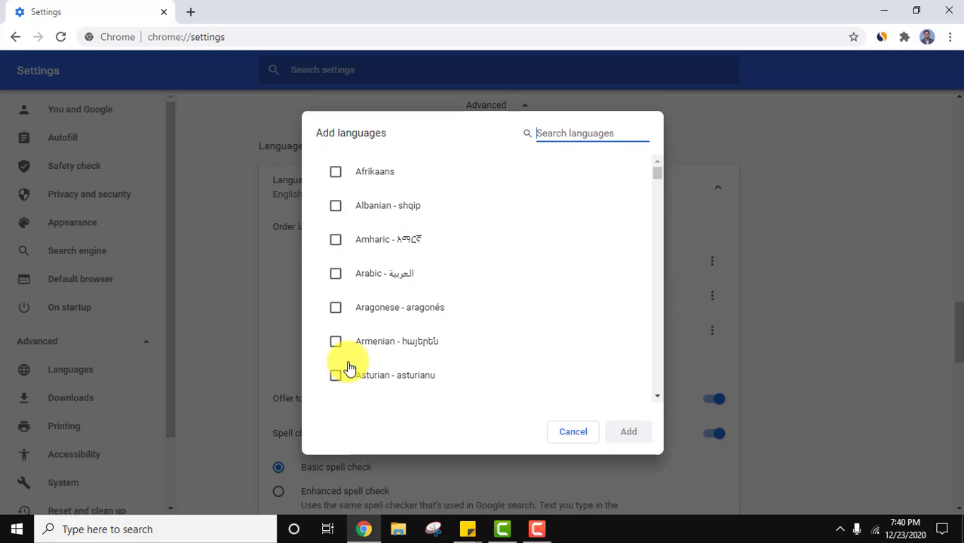
Search for French and add it to the preferred languages.
type("ch")
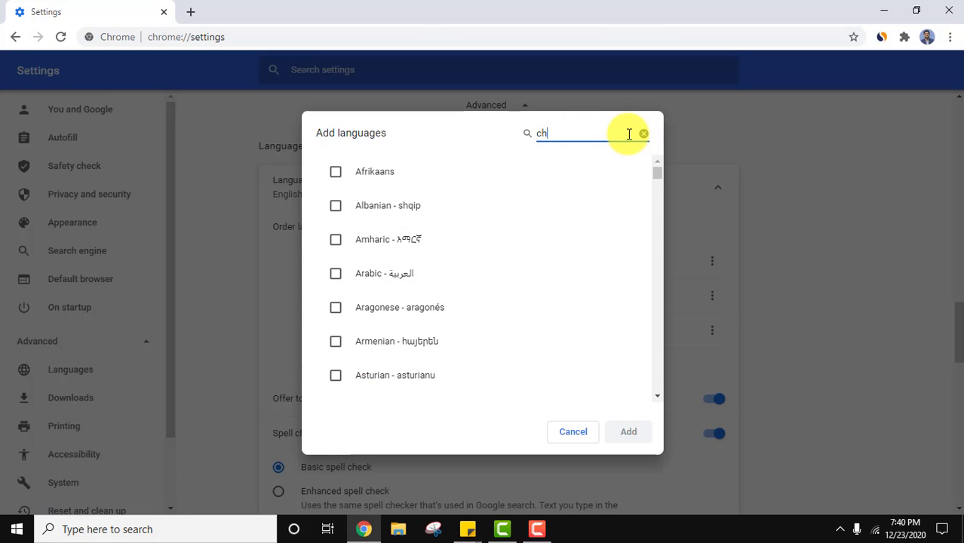
type("fren")
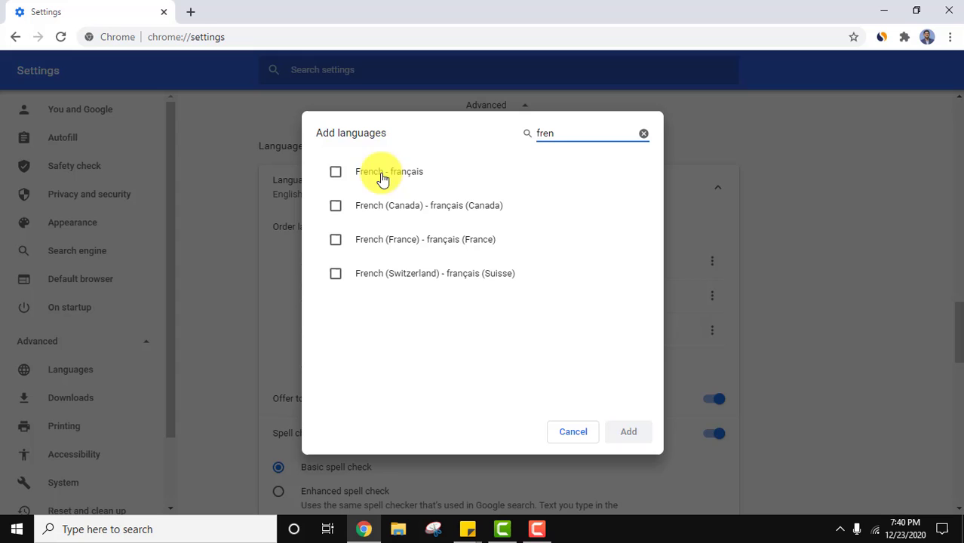
left_click(628, 432)
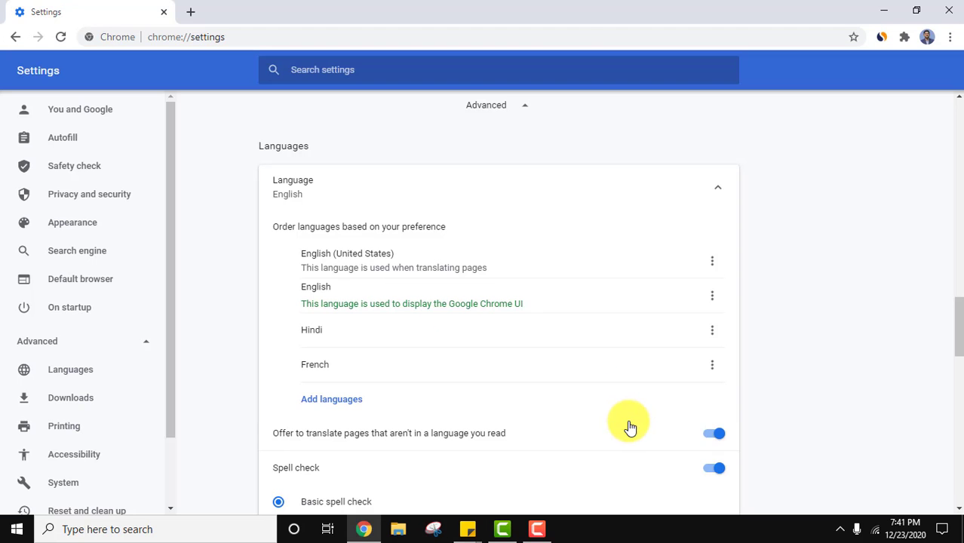
Search 'arab' and add Arabic to the preferred languages list.
left_click(332, 398)
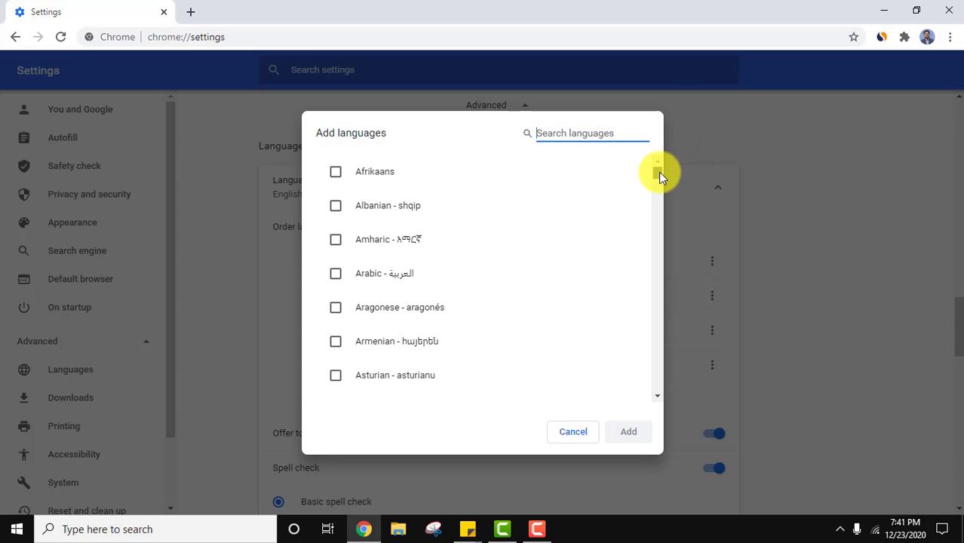
type("ar")
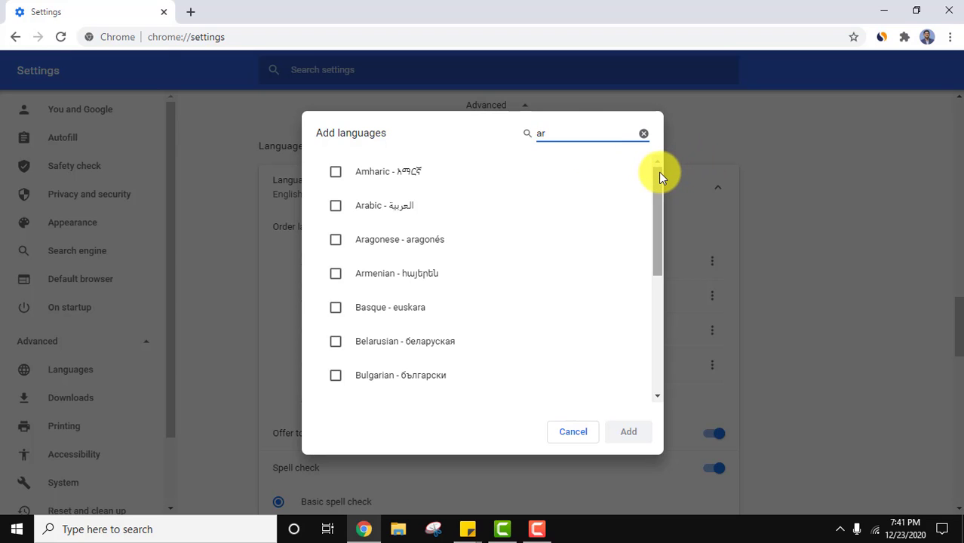
type("ab")
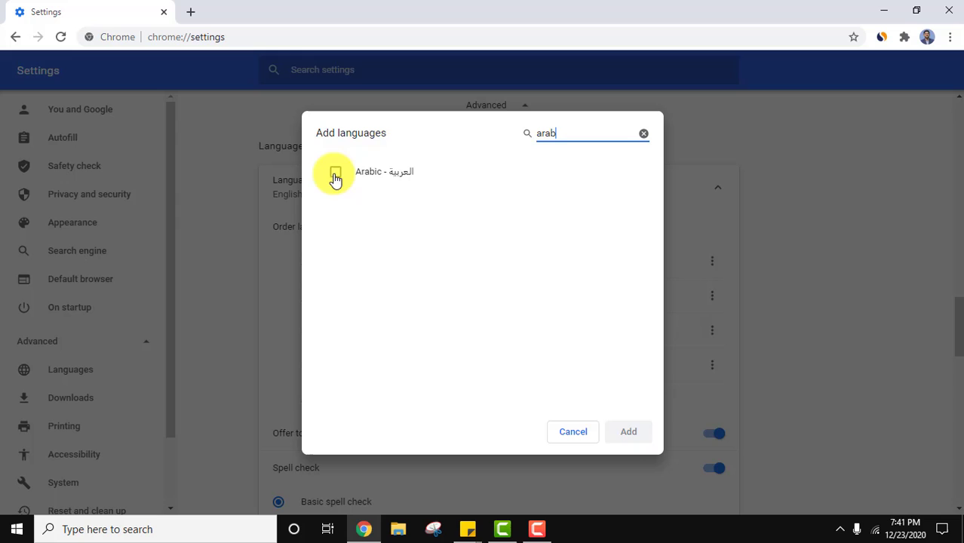
left_click(627, 431)
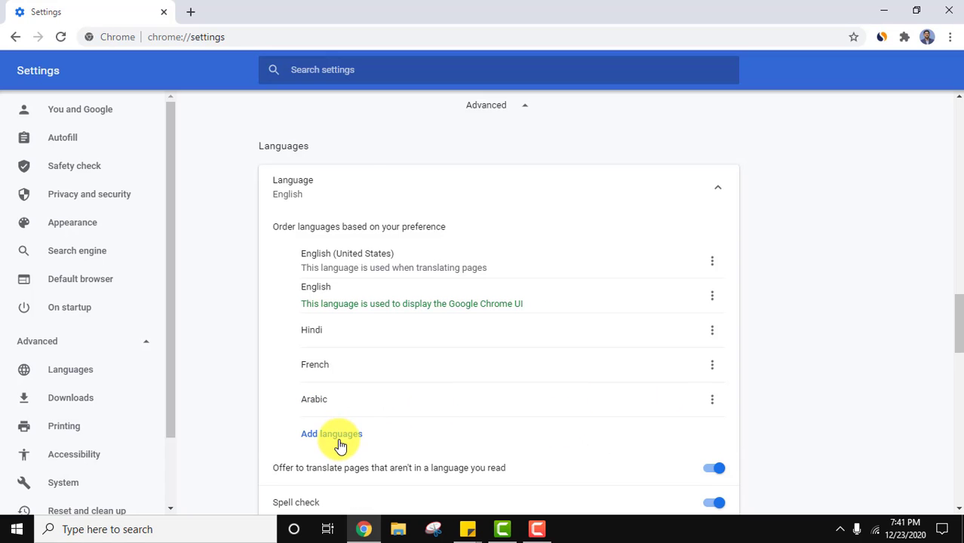
Add Spanish (Spain) from the language picker as the sixth preferred language.
left_click(332, 433)
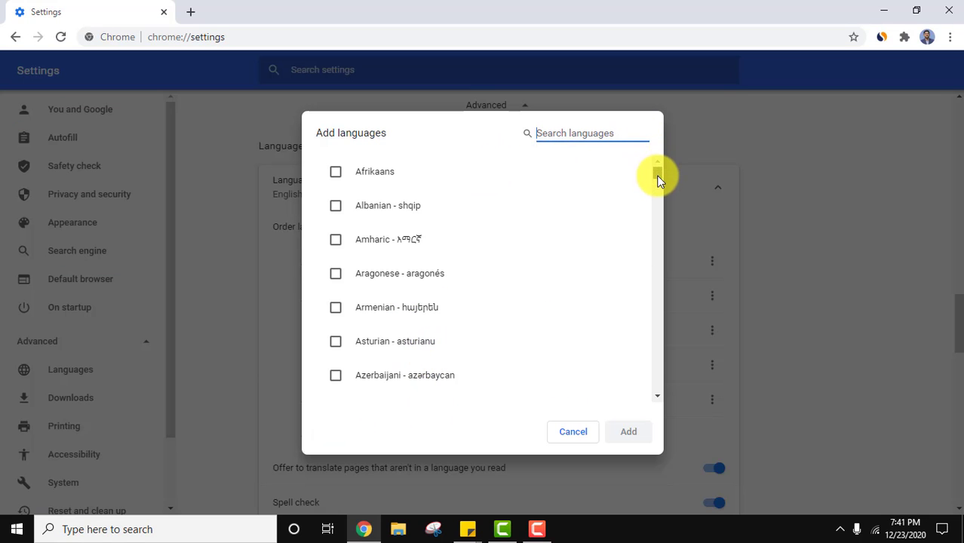
scroll("down", 3)
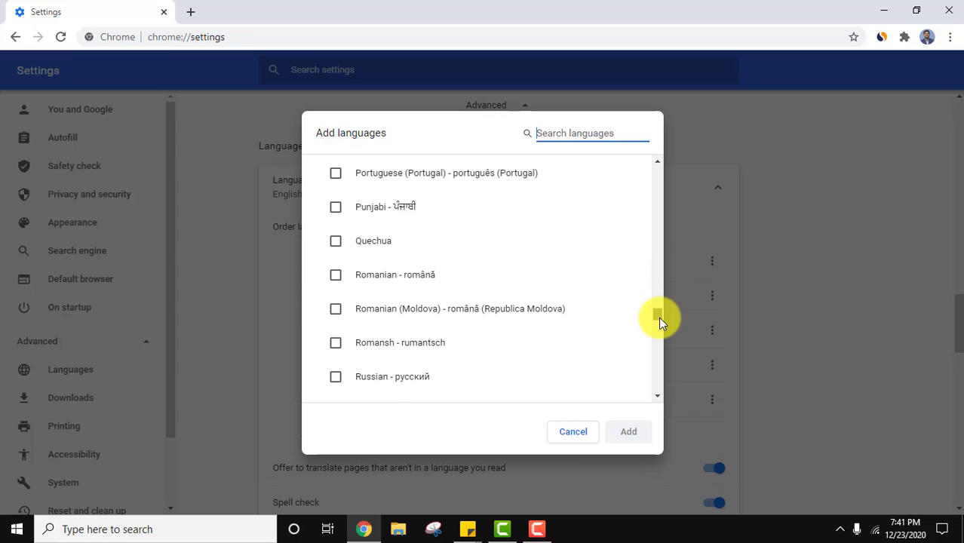
scroll("down", 3)
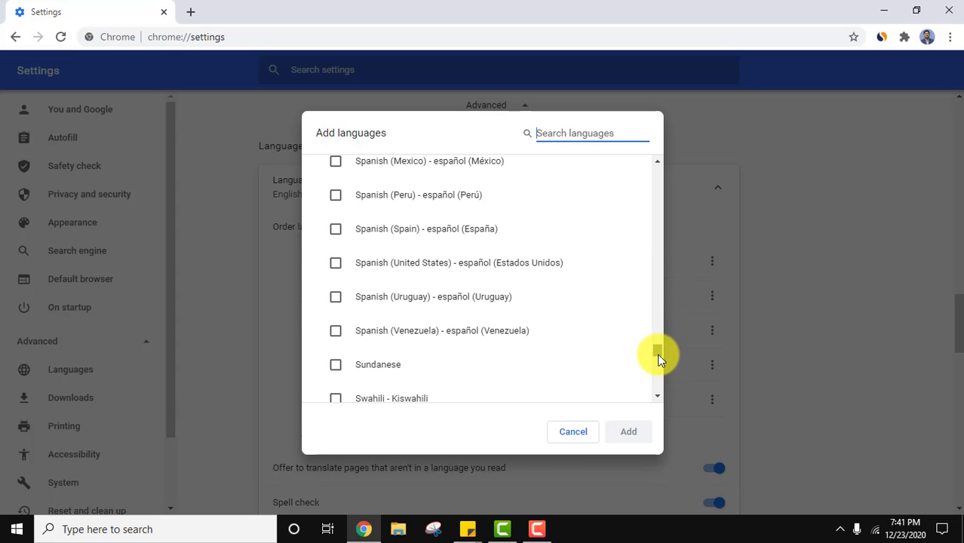
mouse_move(335, 228)
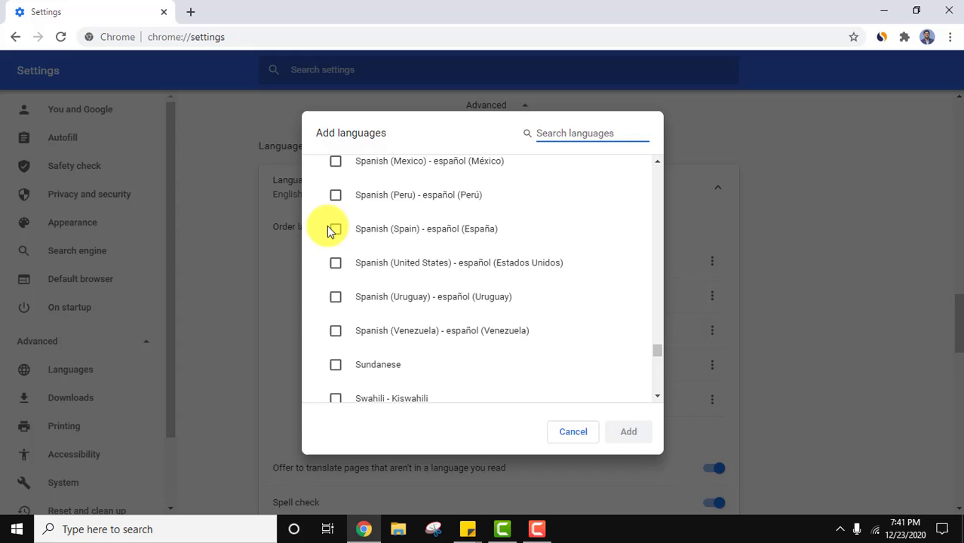
left_click(335, 229)
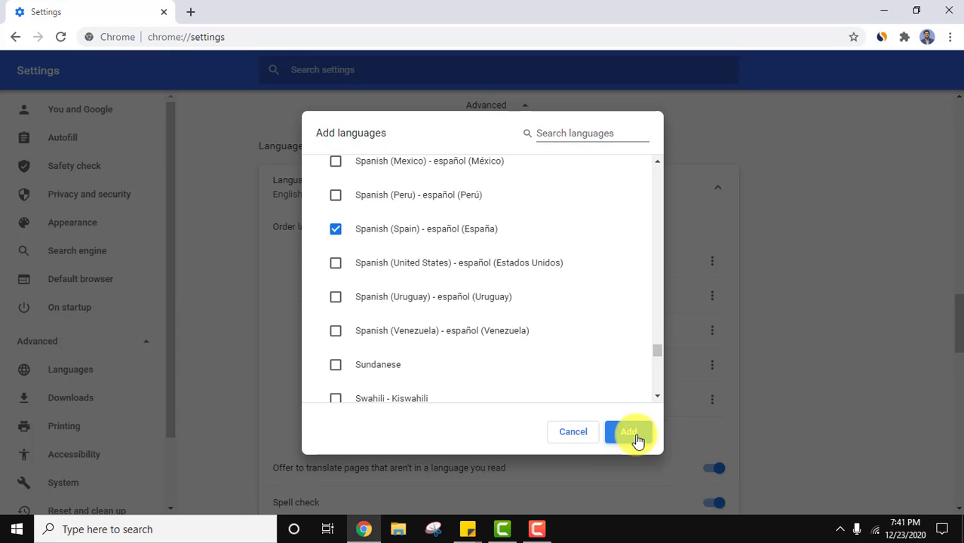
left_click(629, 431)
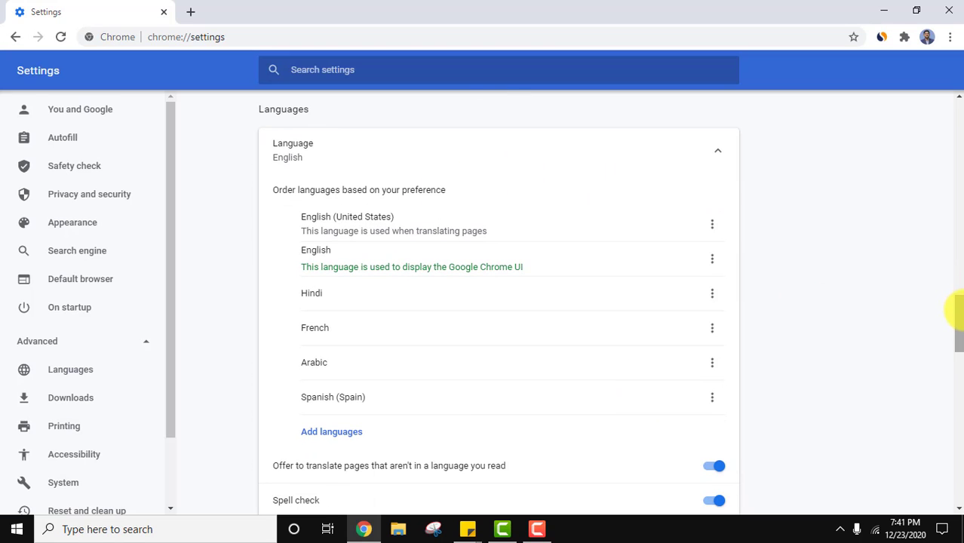
mouse_move(504, 224)
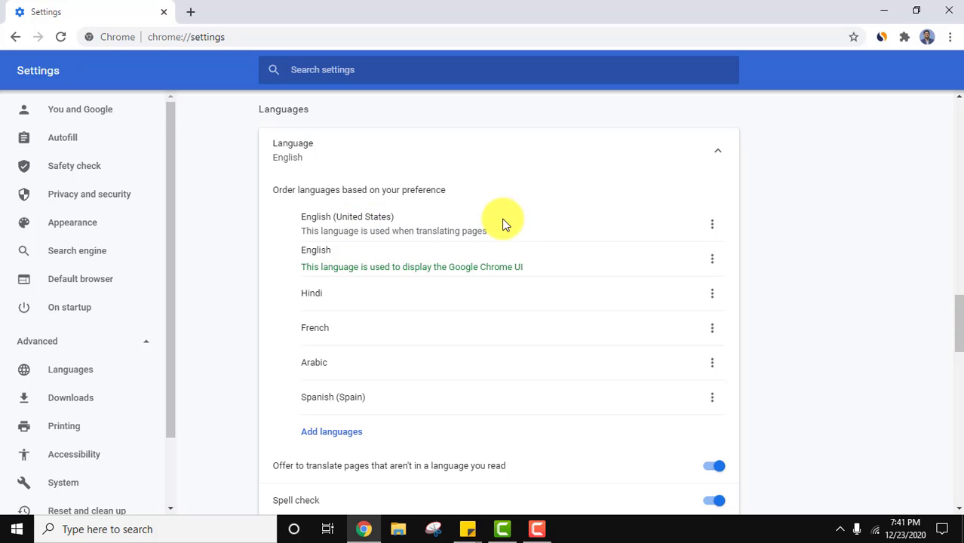
mouse_move(722, 313)
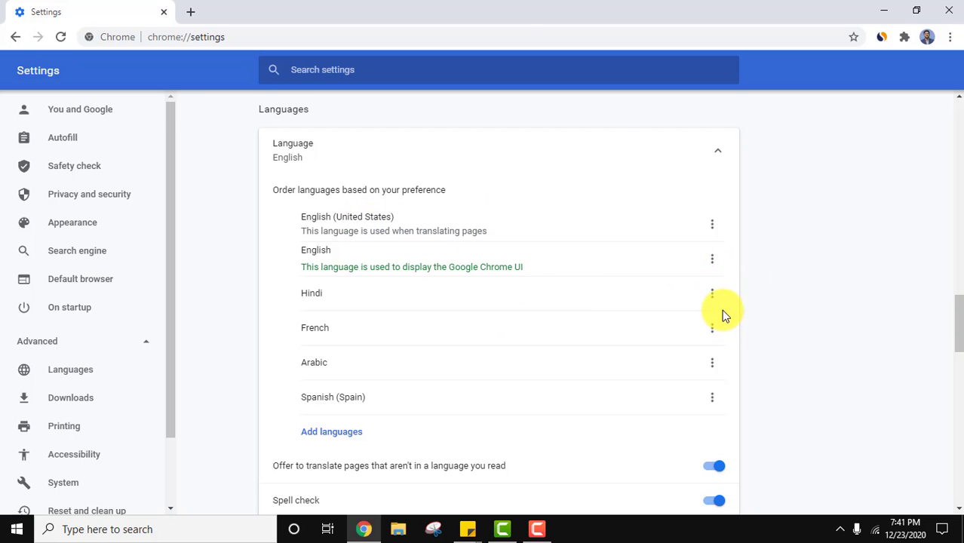
mouse_move(717, 360)
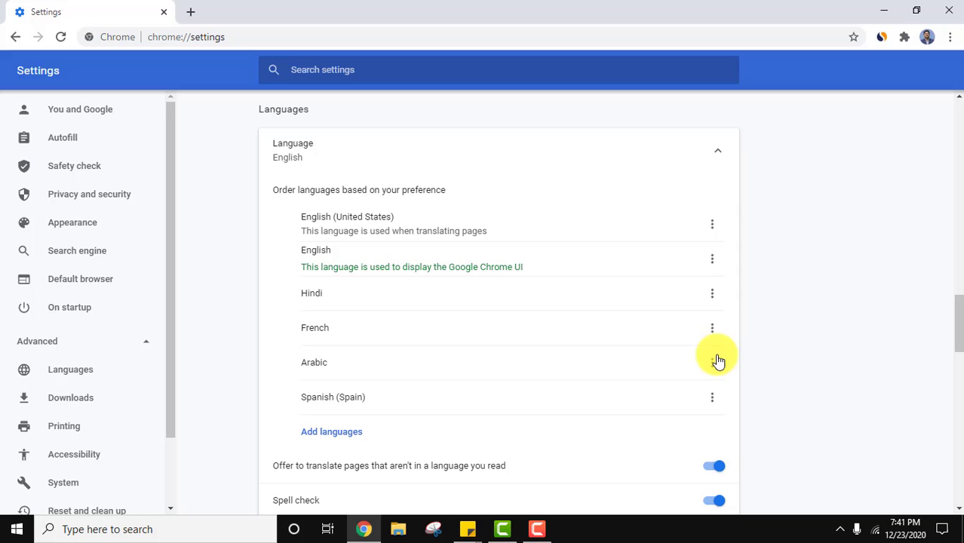
Make French Chrome's display language and relaunch the browser.
left_click(711, 328)
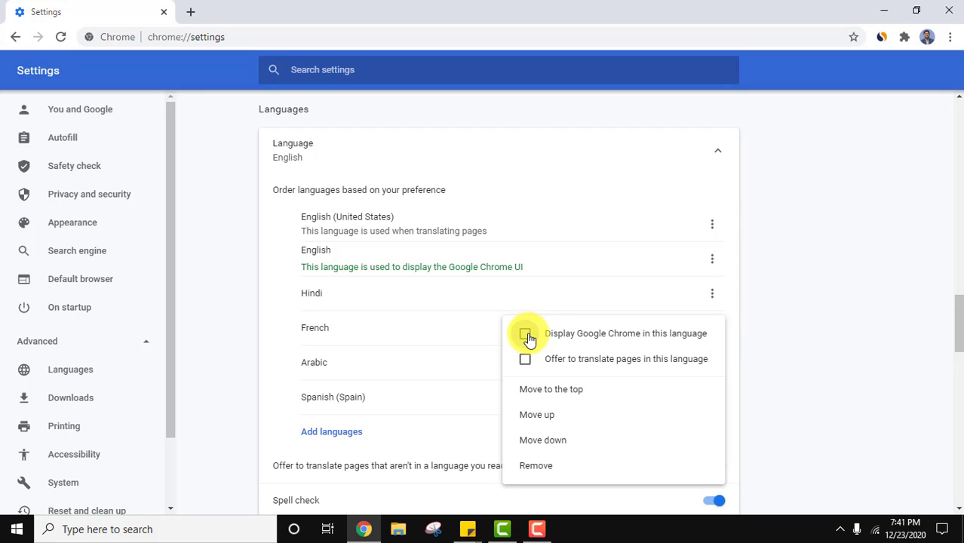
left_click(525, 334)
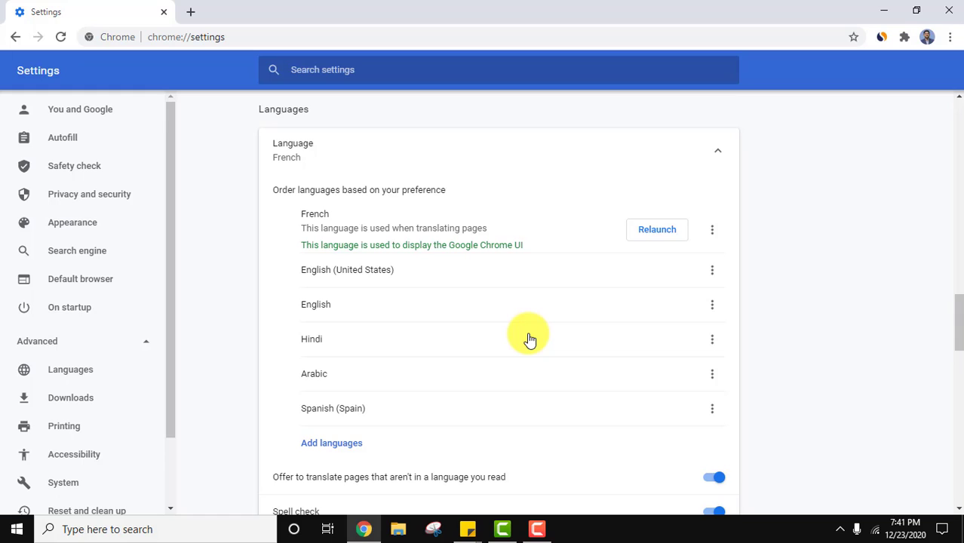
mouse_move(656, 328)
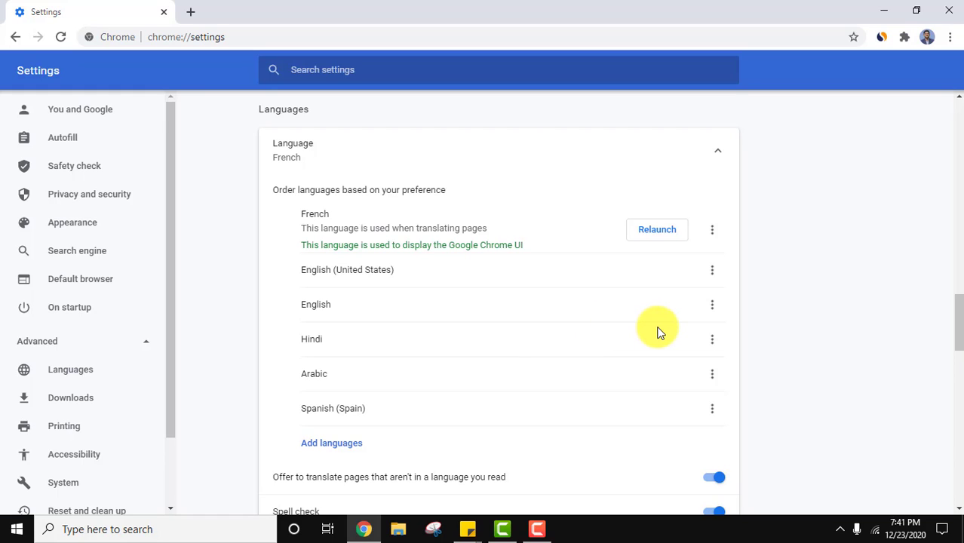
scroll("down", 3)
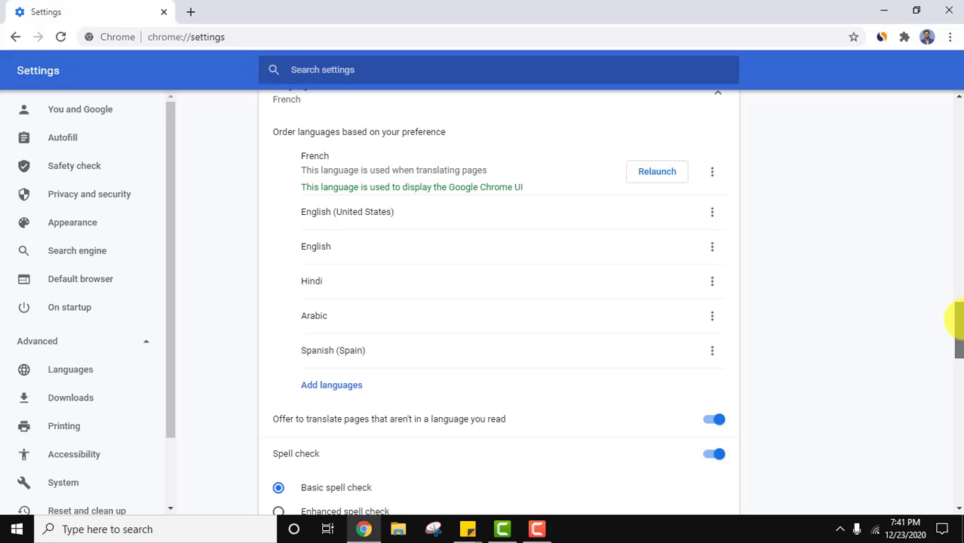
mouse_move(472, 185)
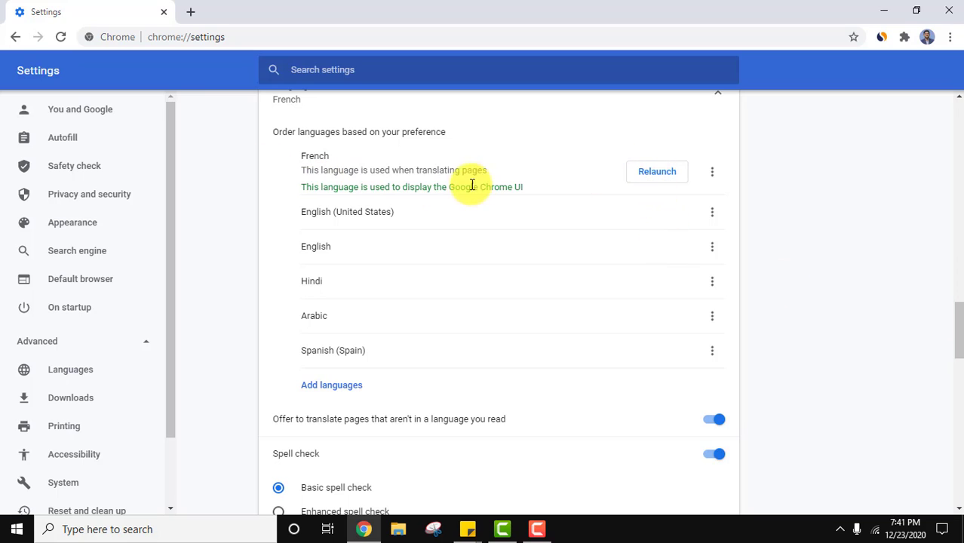
mouse_move(684, 171)
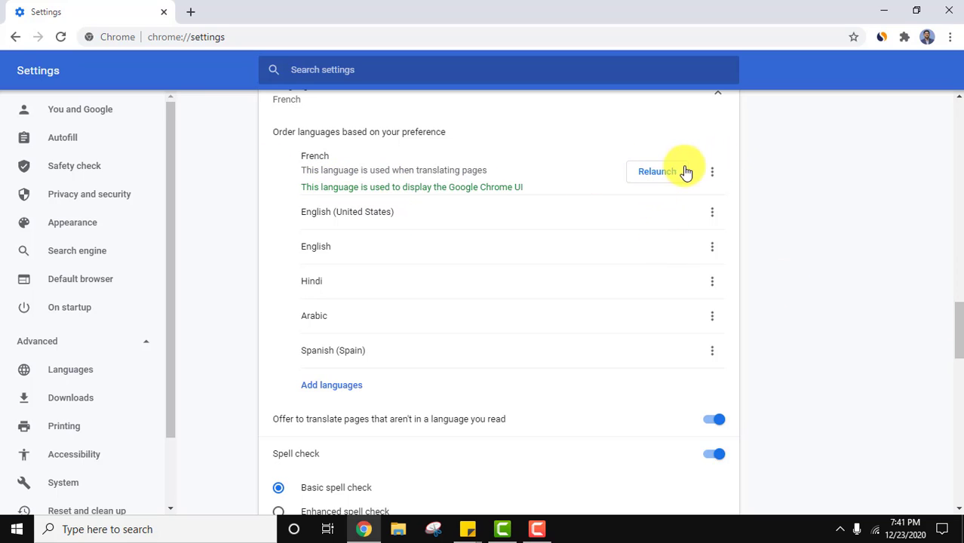
mouse_move(668, 177)
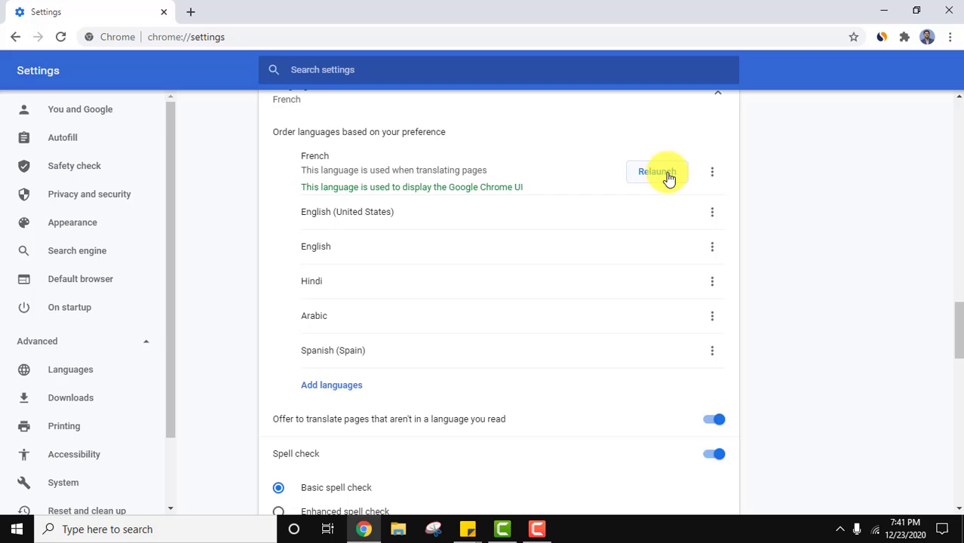
left_click(656, 172)
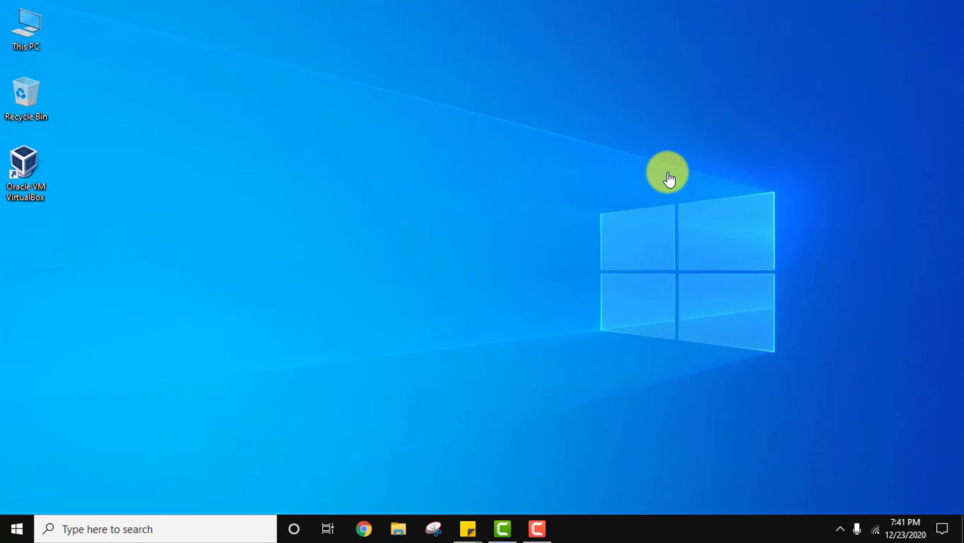
Reopen Chrome in French and expand the advanced Language settings.
left_click(364, 529)
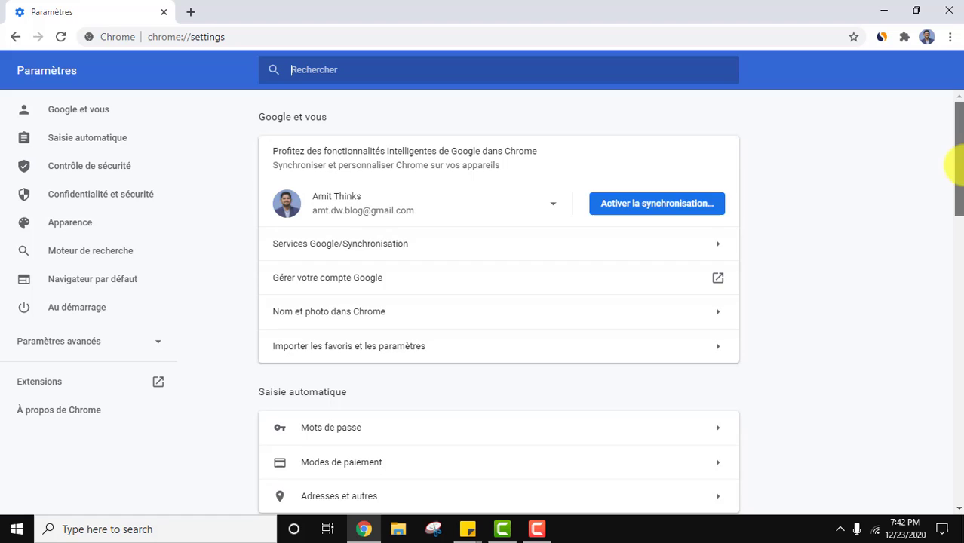
scroll("down", 3)
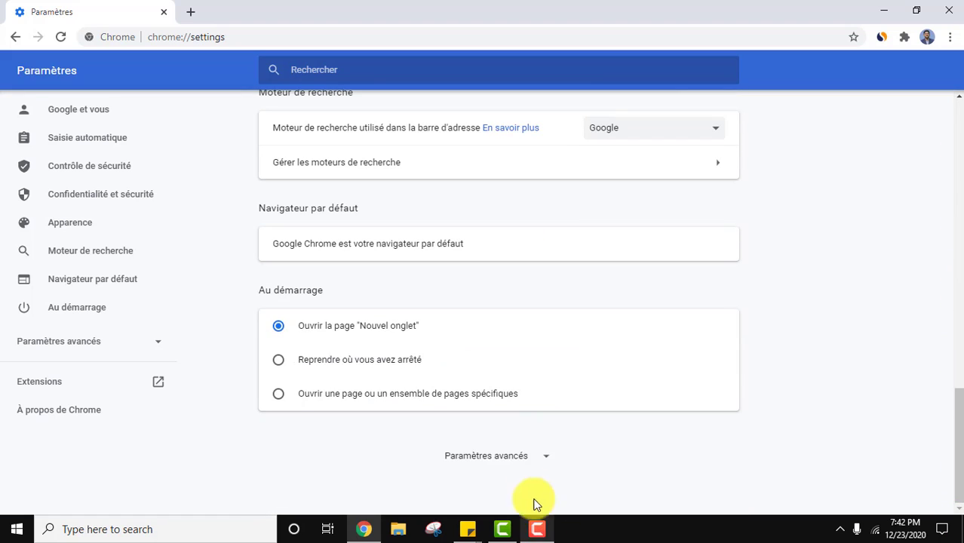
left_click(486, 455)
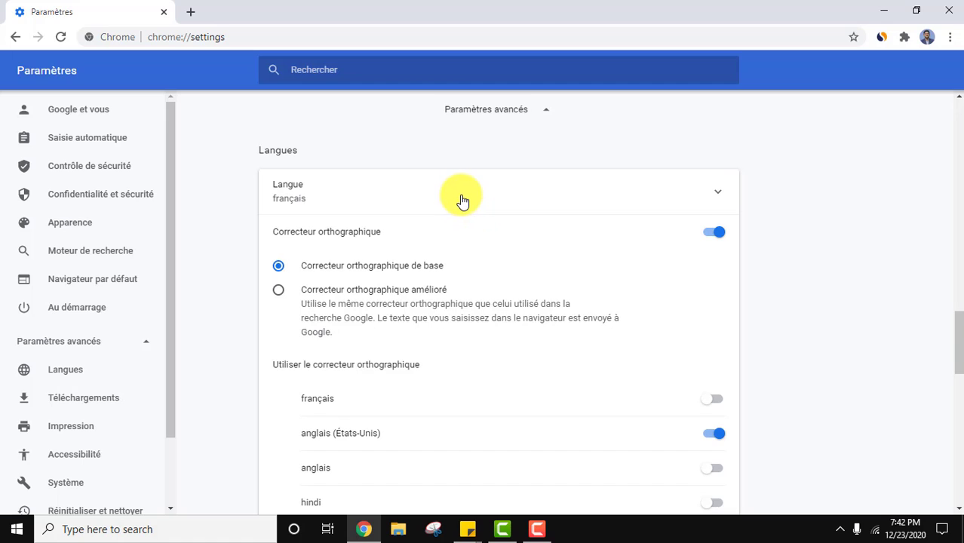
left_click(716, 192)
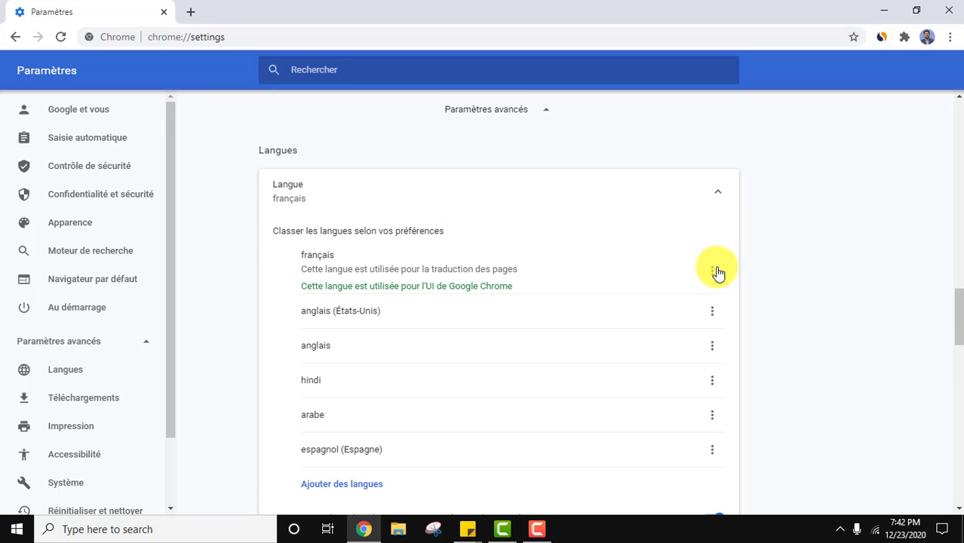
Set Hindi as Chrome's display language and relaunch the browser.
left_click(712, 269)
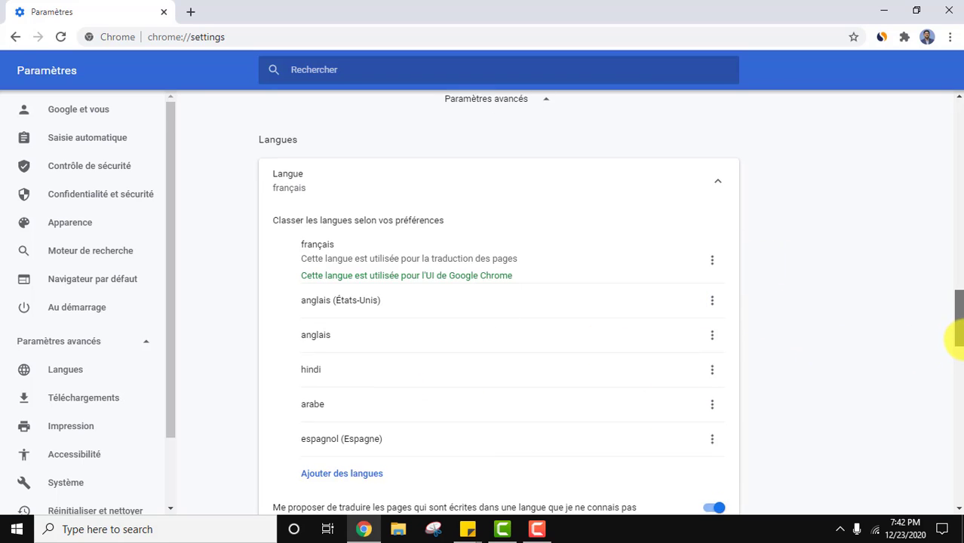
scroll("up", 3)
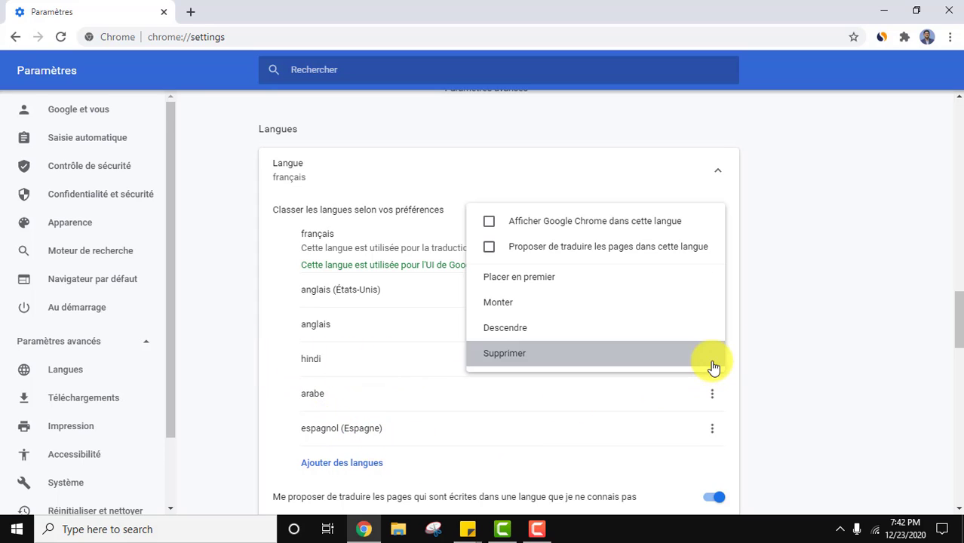
mouse_move(564, 237)
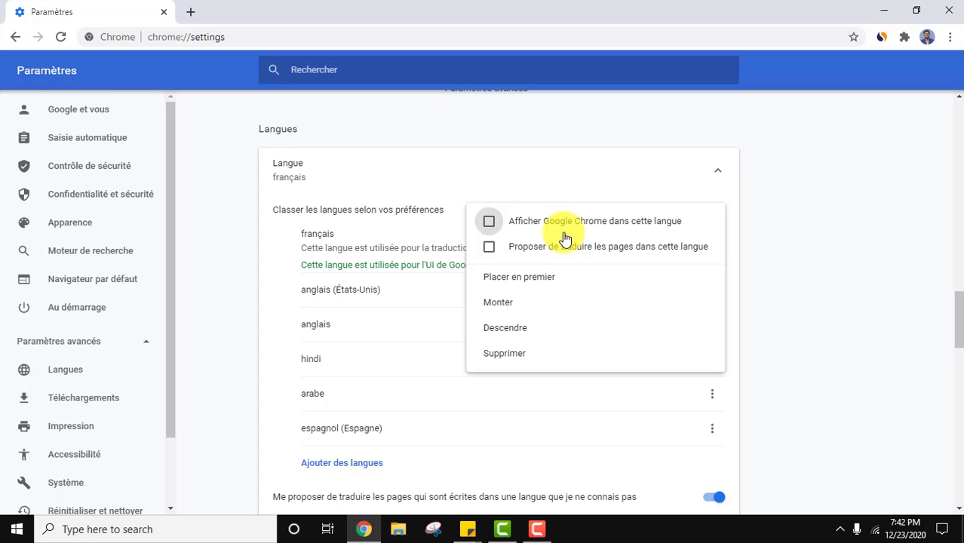
left_click(519, 277)
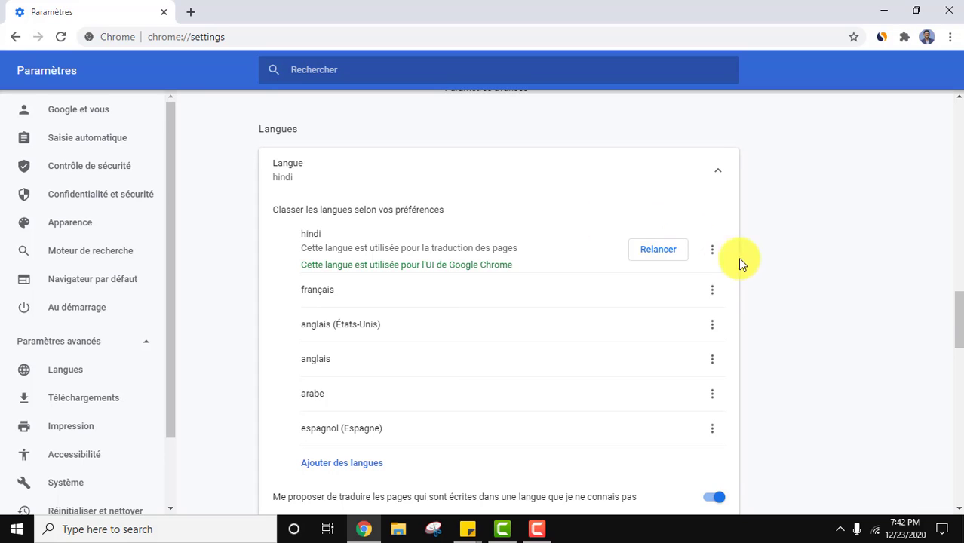
mouse_move(657, 249)
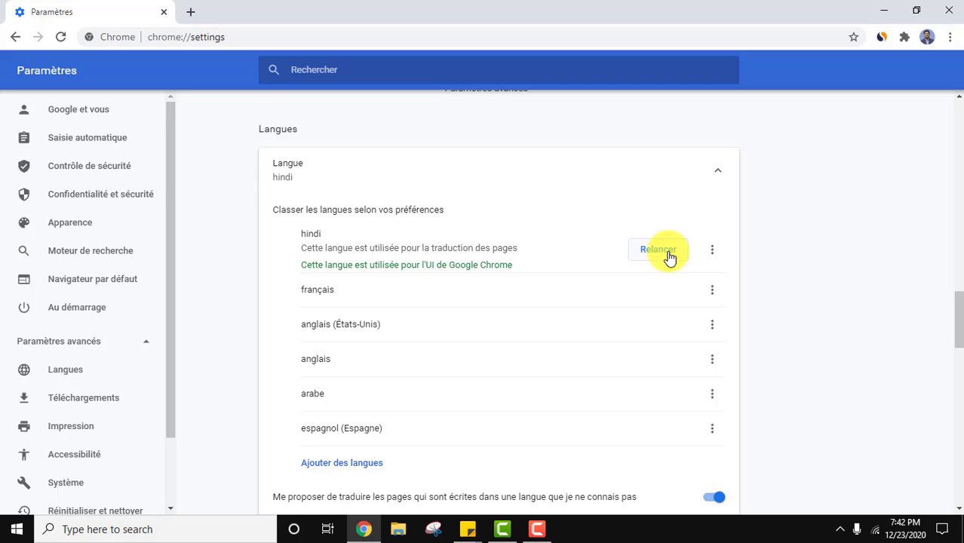
left_click(658, 250)
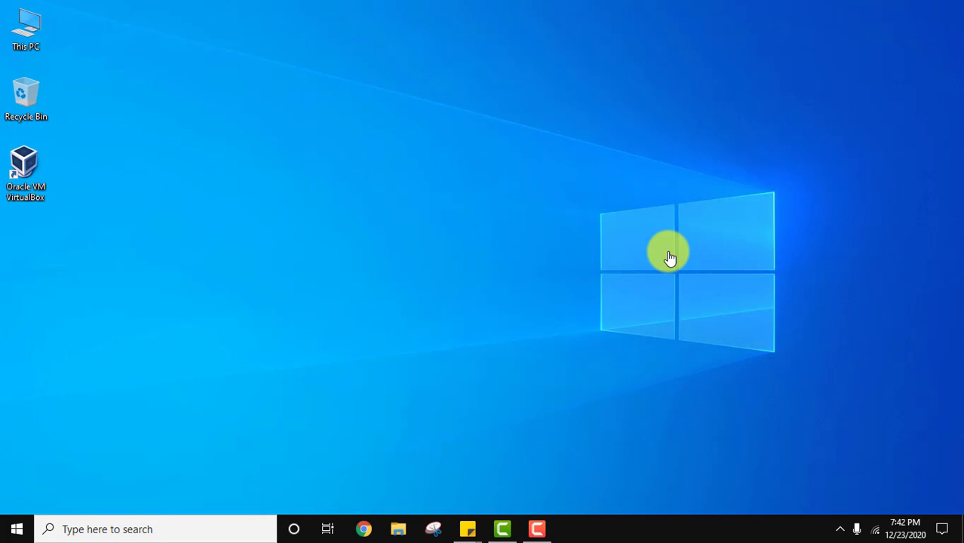
Reopen Chrome in Hindi, expand Language settings and choose English as display language.
left_click(363, 528)
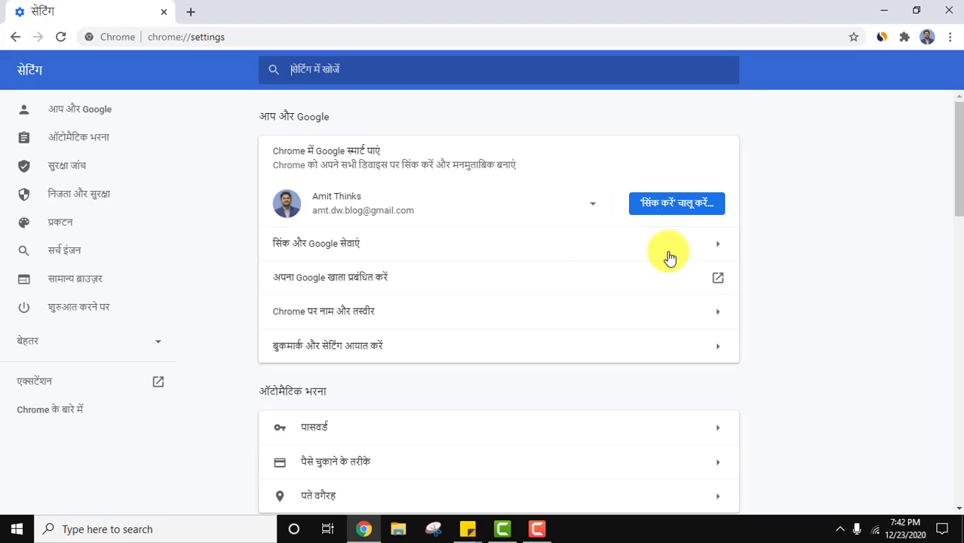
scroll("down", 3)
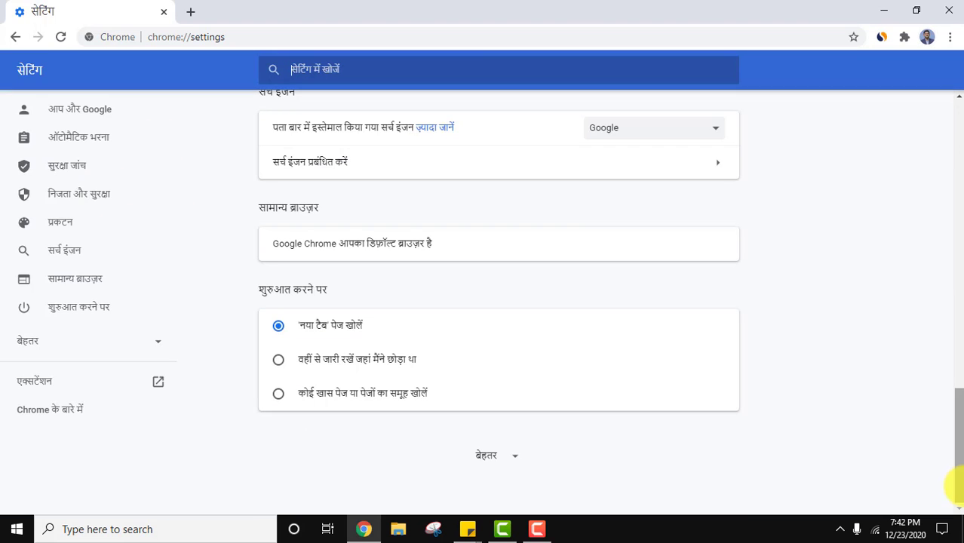
left_click(486, 455)
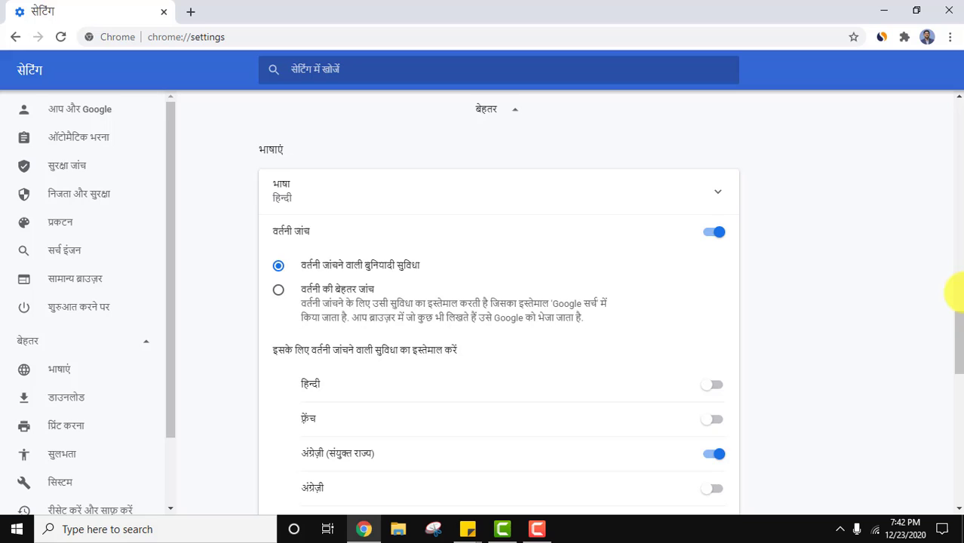
mouse_move(535, 187)
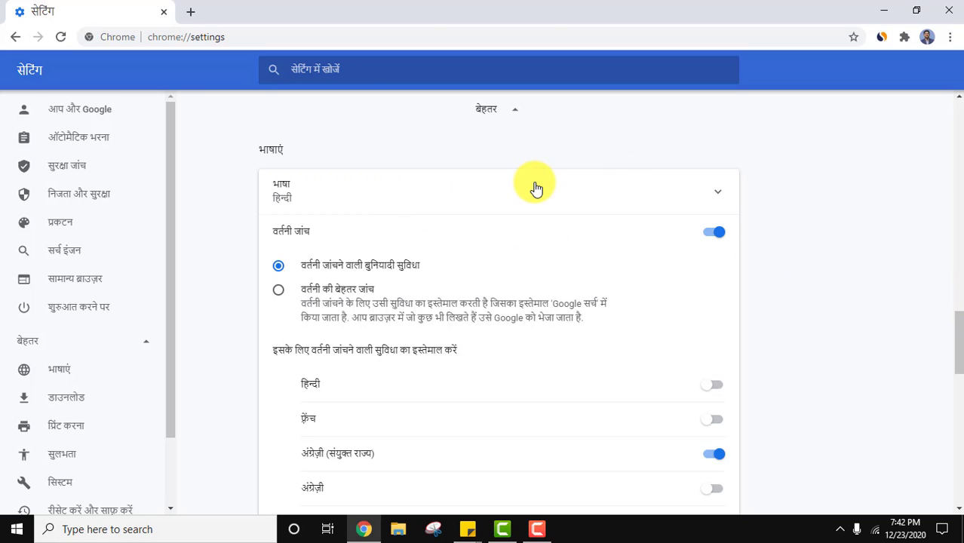
left_click(713, 191)
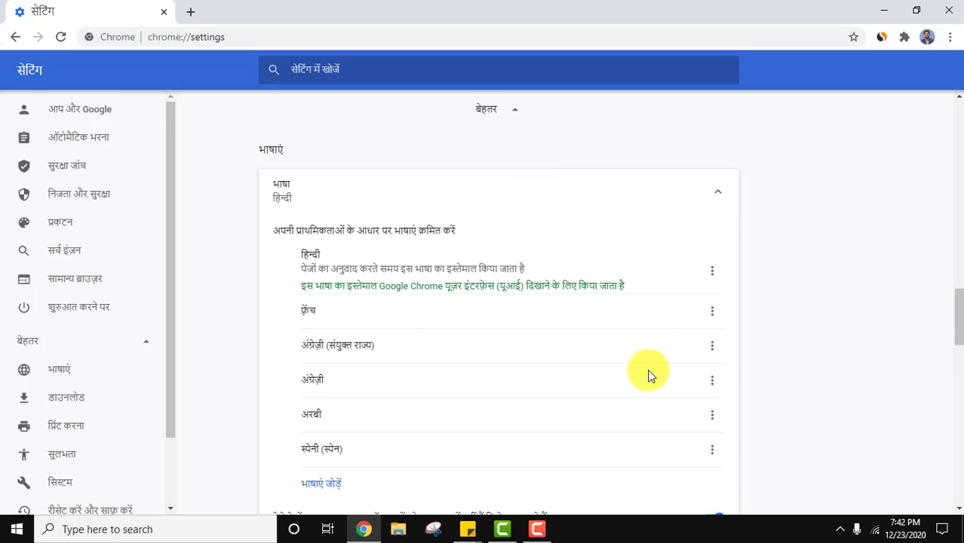
mouse_move(317, 345)
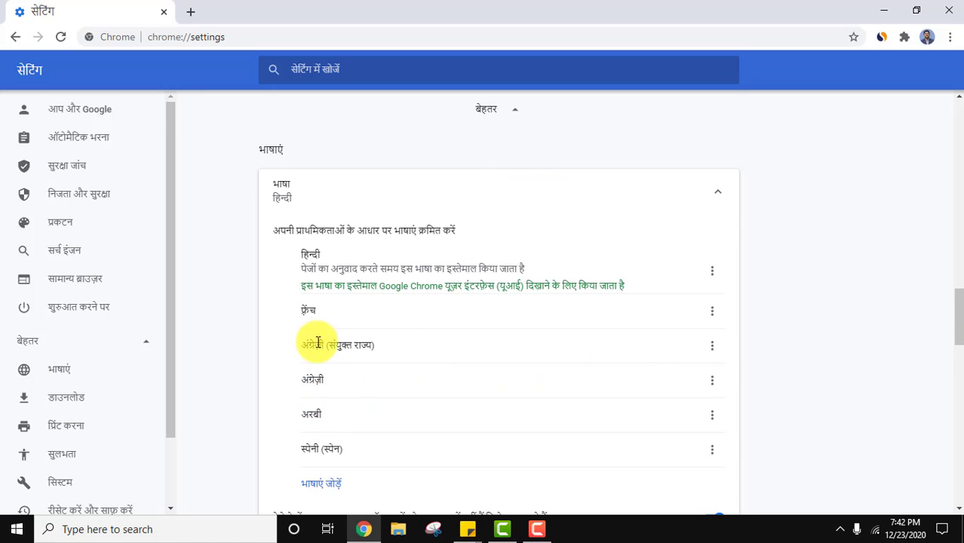
mouse_move(332, 433)
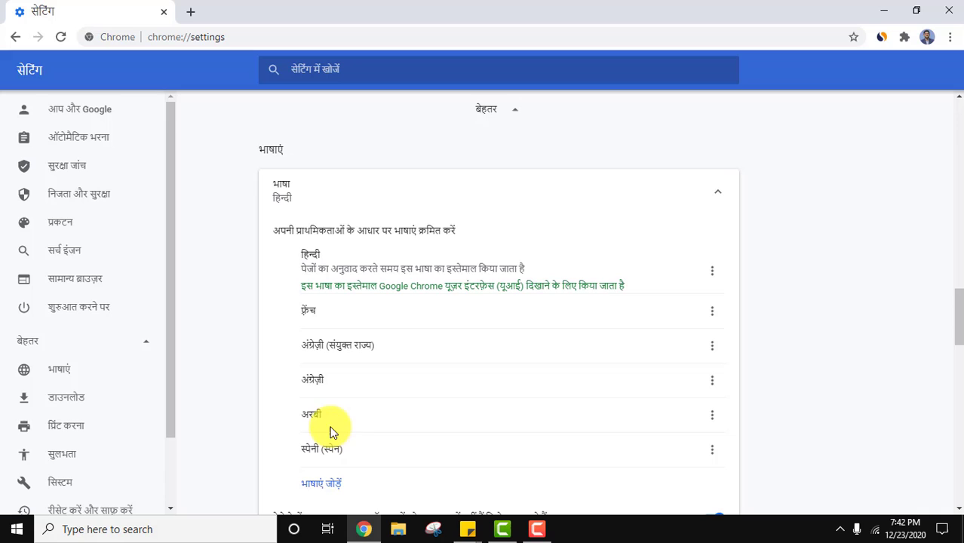
mouse_move(747, 386)
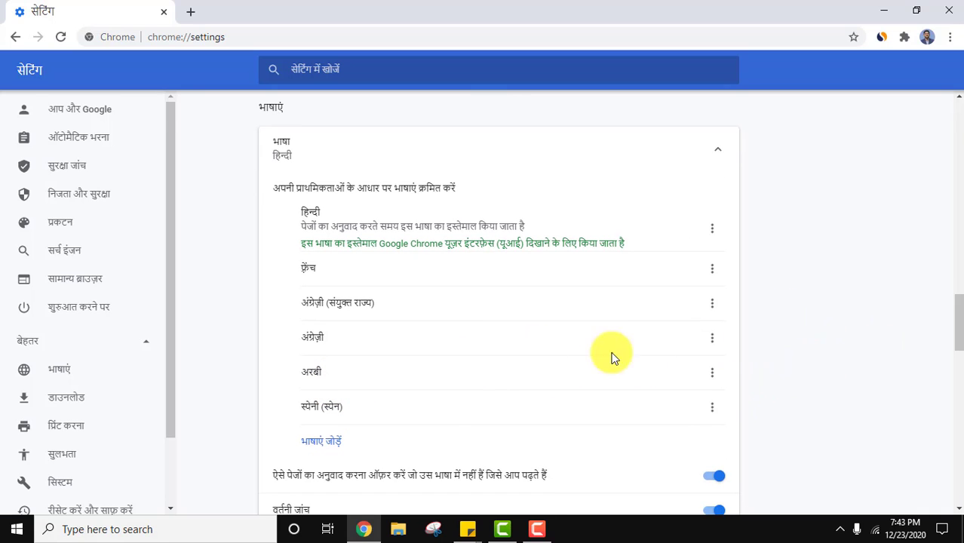
left_click(712, 302)
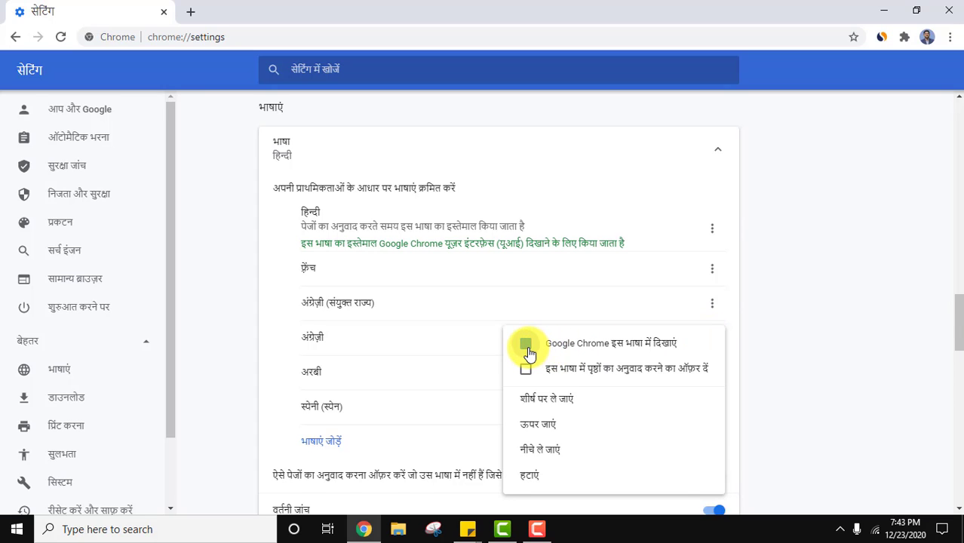
left_click(526, 346)
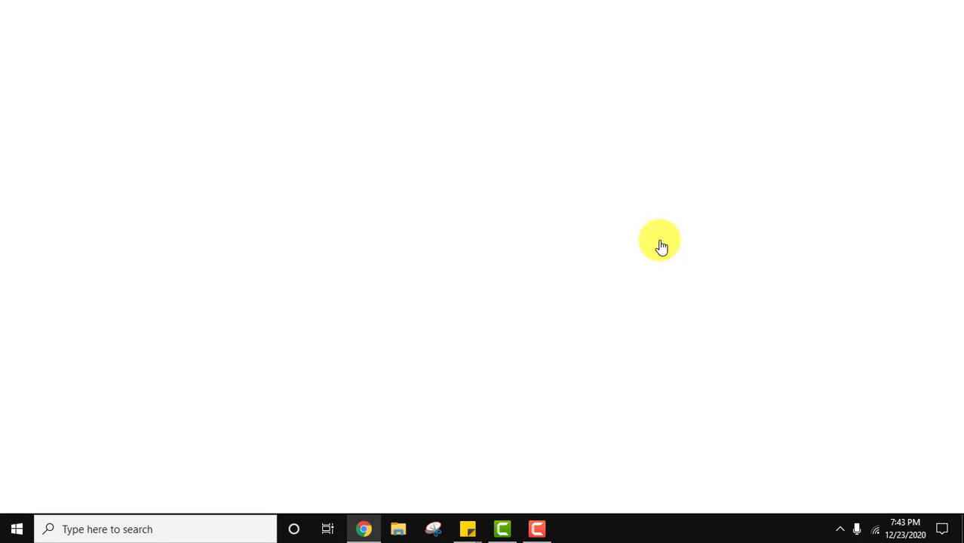
Reopen Chrome and reveal advanced settings to confirm the English interface.
left_click(364, 529)
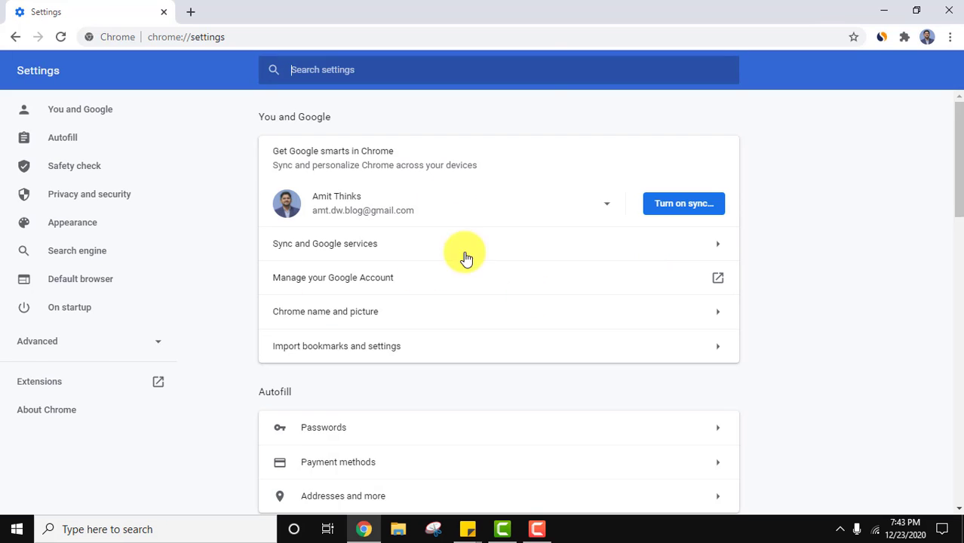
scroll("down", 3)
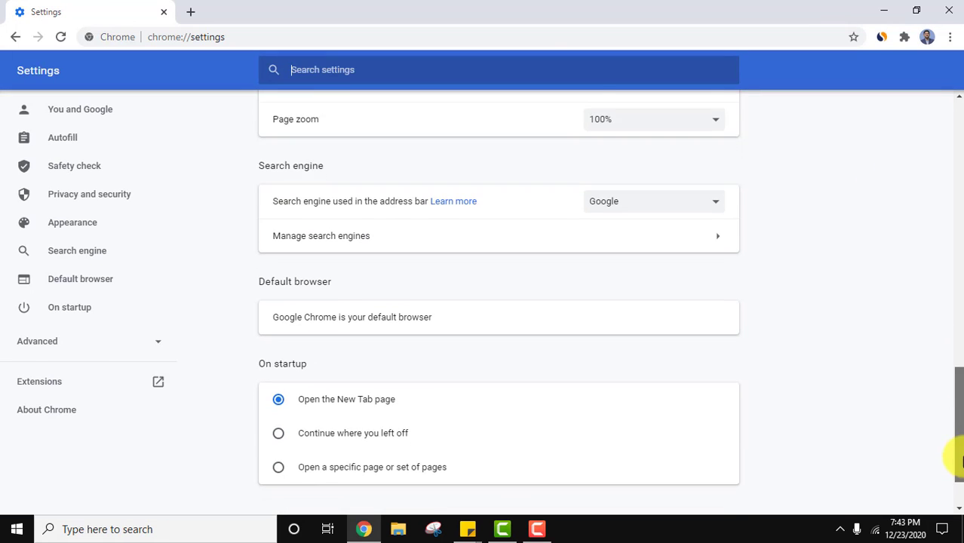
left_click(37, 341)
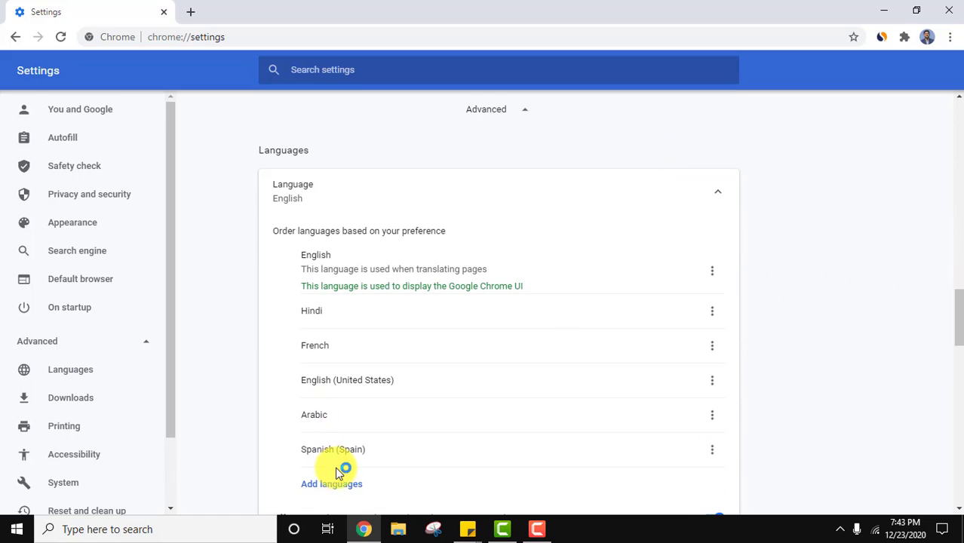
mouse_move(715, 344)
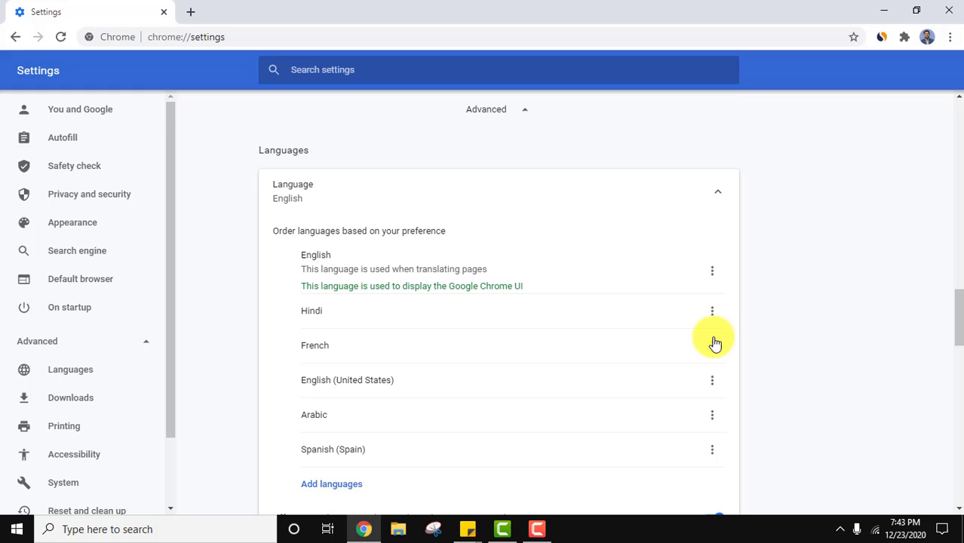
mouse_move(713, 332)
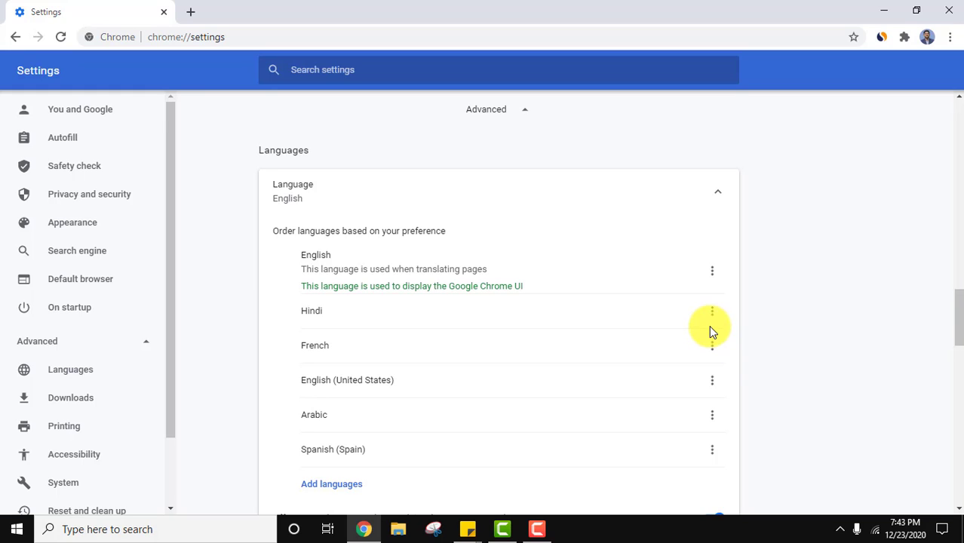